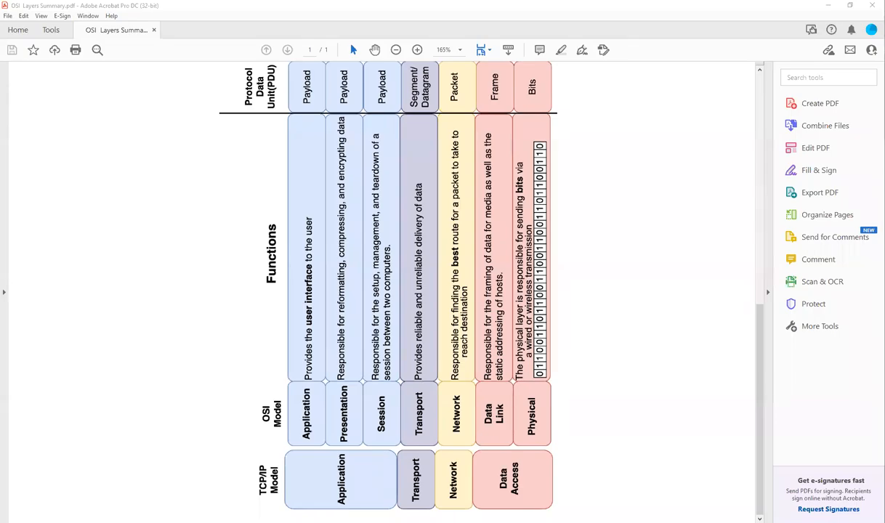
pyautogui.moveTo(154, 414)
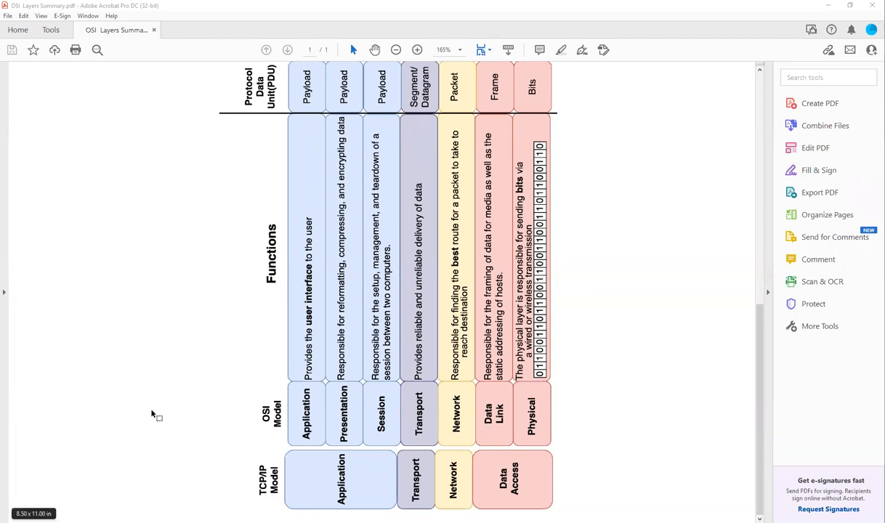
pyautogui.moveTo(407, 470)
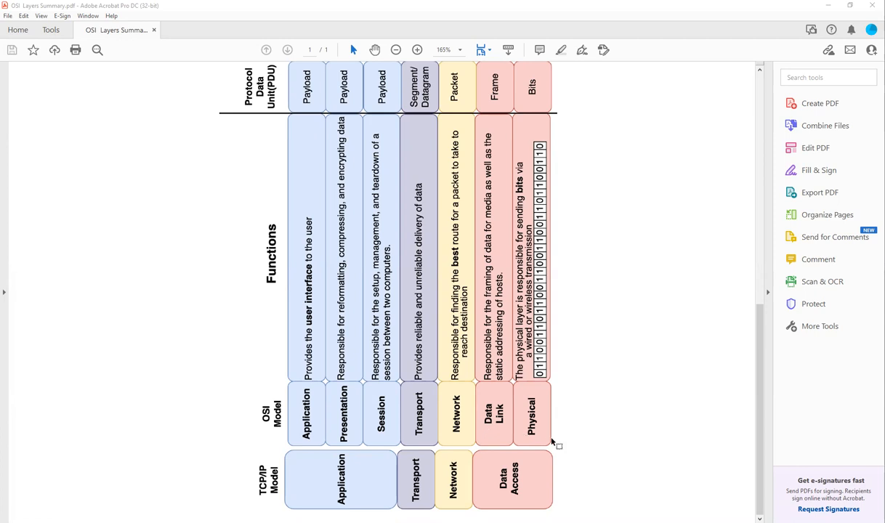
pyautogui.moveTo(372, 468)
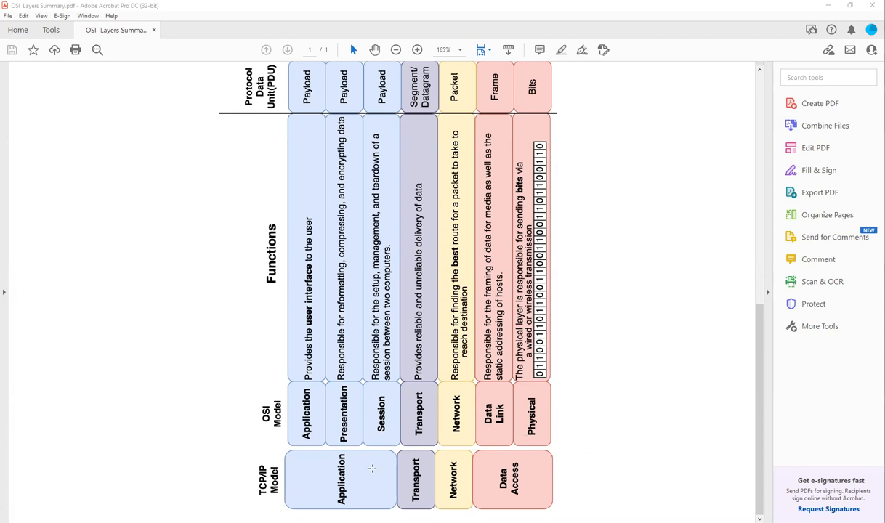
pyautogui.moveTo(368, 491)
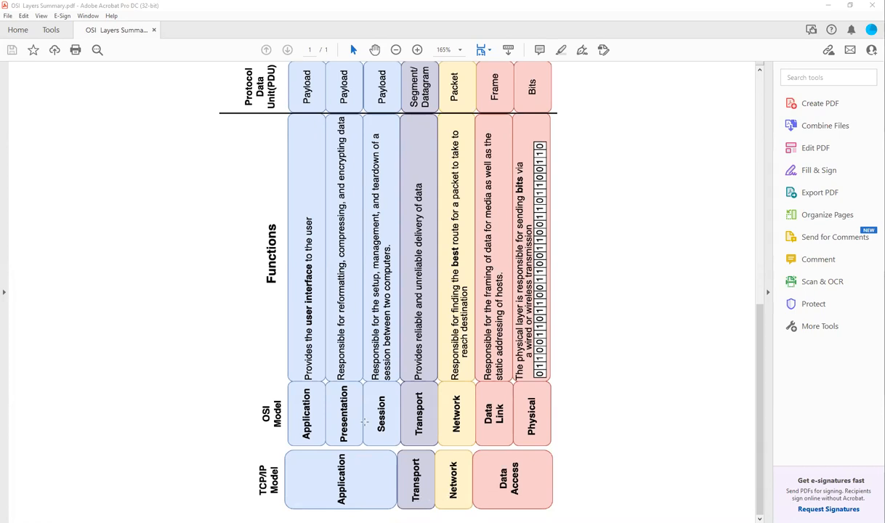
pyautogui.moveTo(335, 421)
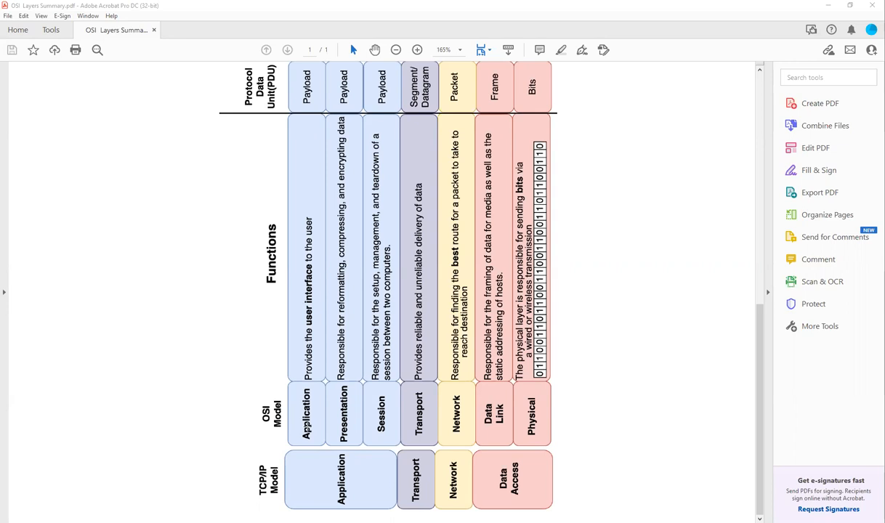
pyautogui.moveTo(307, 426)
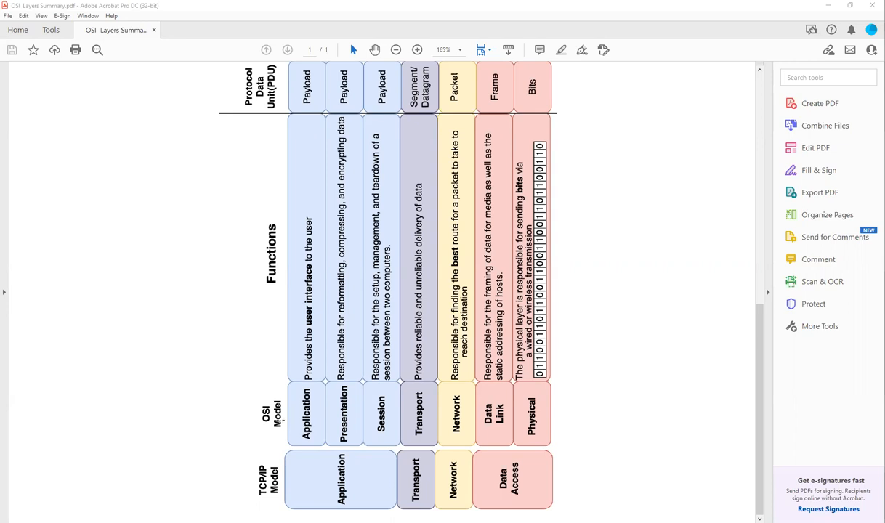
pyautogui.moveTo(214, 383)
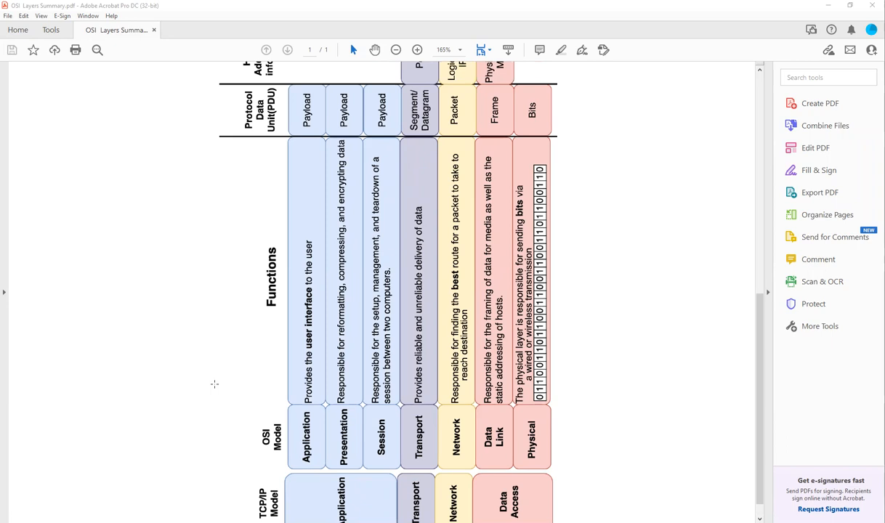
pyautogui.moveTo(210, 382)
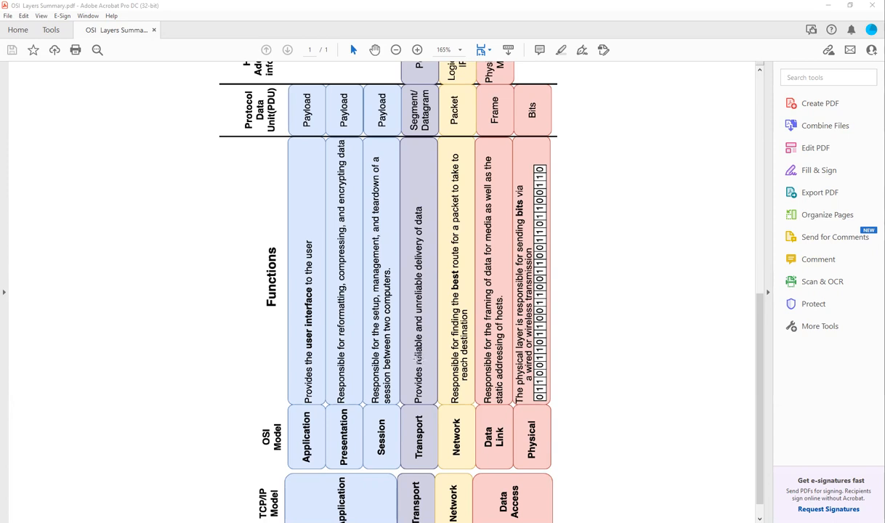
pyautogui.moveTo(441, 348)
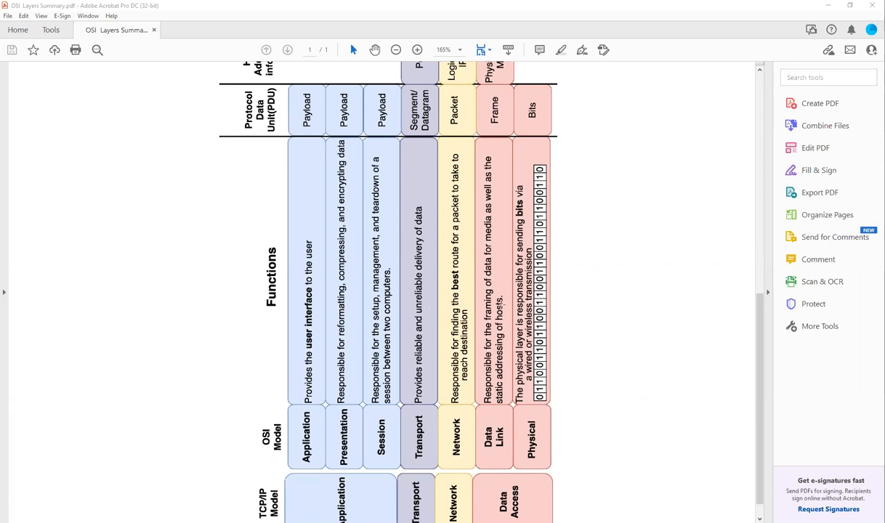
pyautogui.moveTo(470, 285)
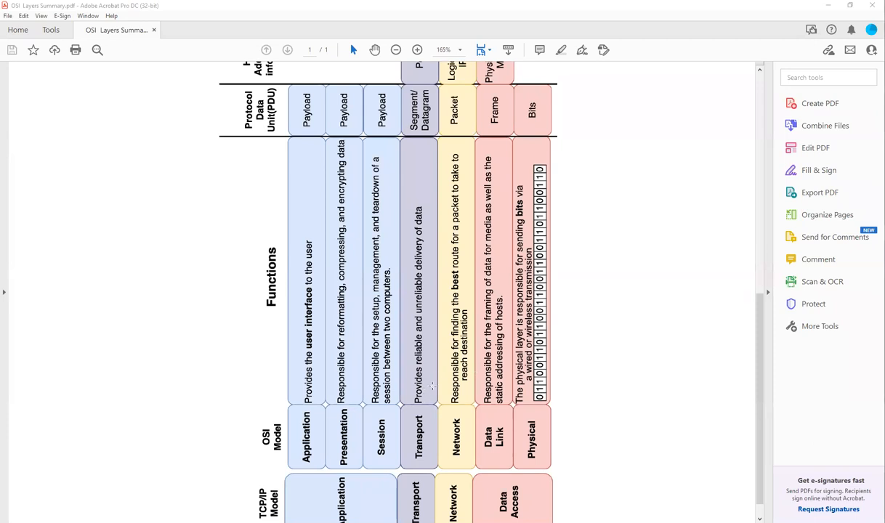
pyautogui.moveTo(443, 409)
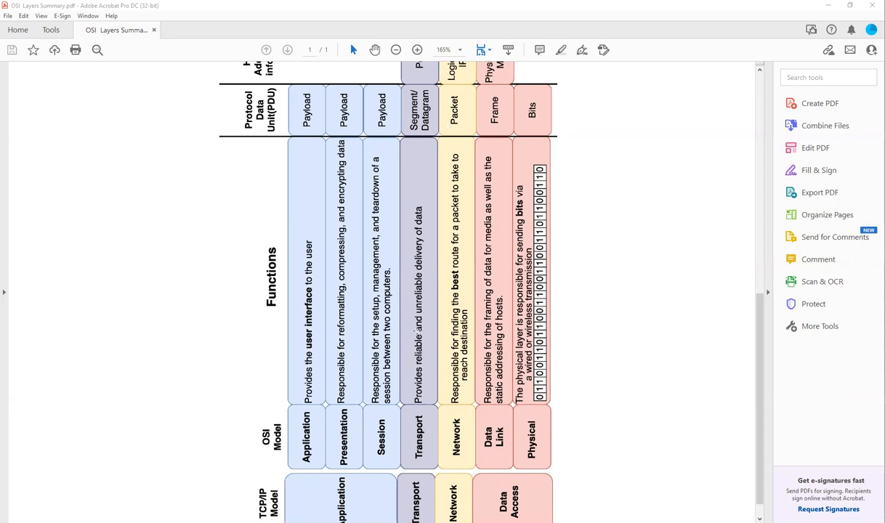
# Scroll down to the Header Addressing, Operating Network Device and Protocols rows of the table.
pyautogui.scroll(-3)
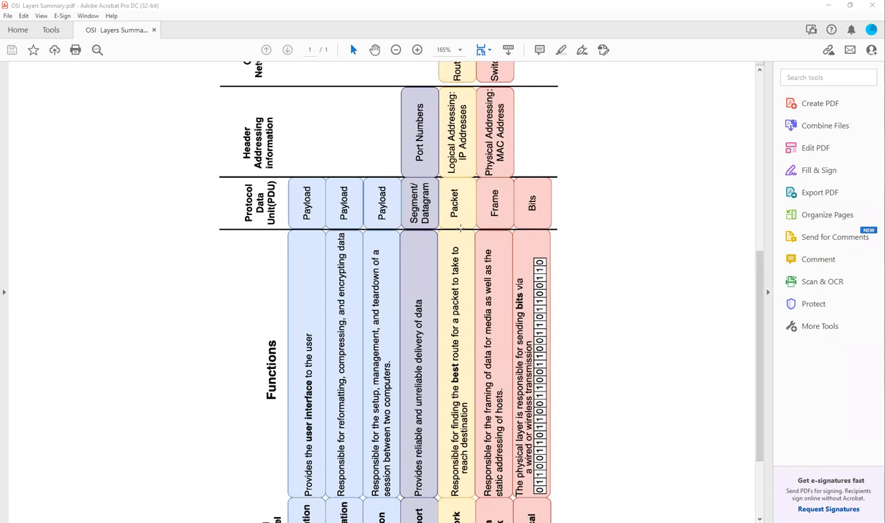
pyautogui.moveTo(471, 169)
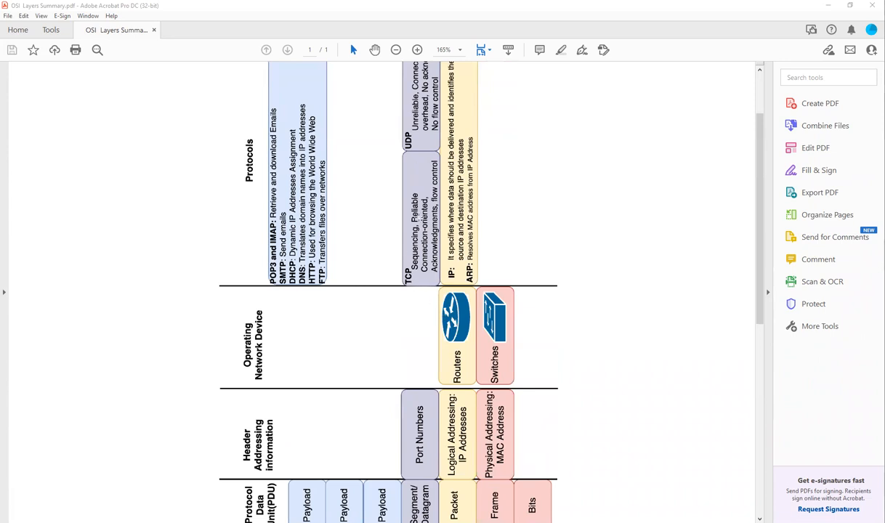
pyautogui.scroll(-3)
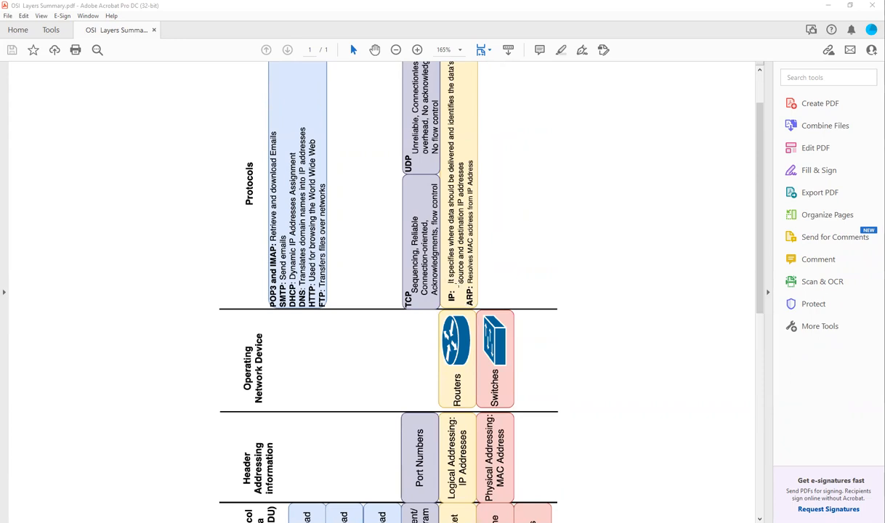
pyautogui.moveTo(456, 283)
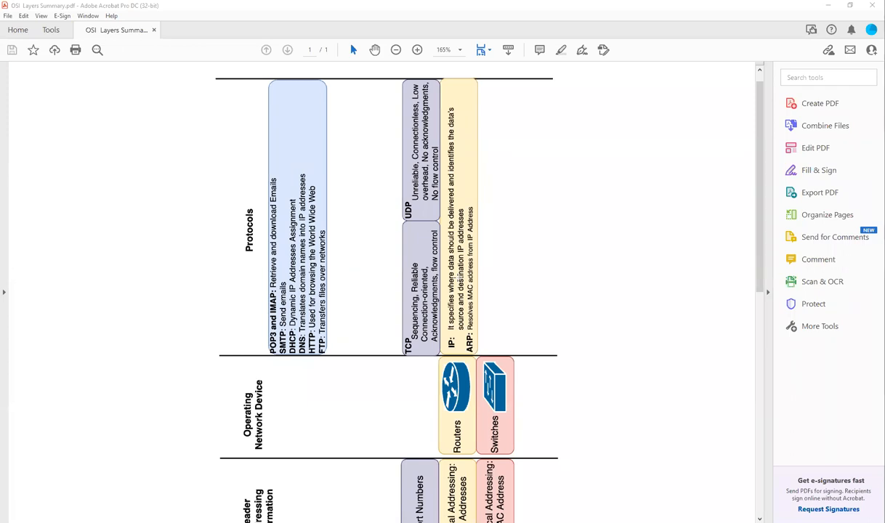
pyautogui.moveTo(508, 255)
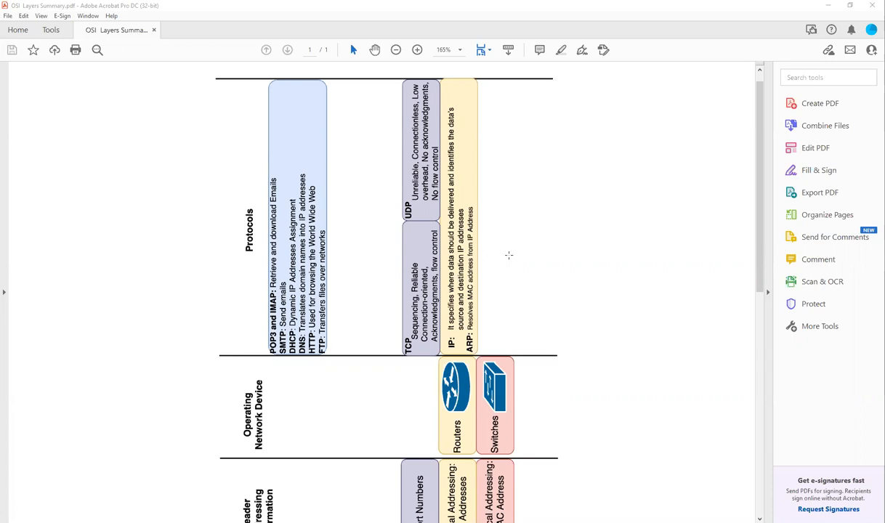
pyautogui.moveTo(483, 307)
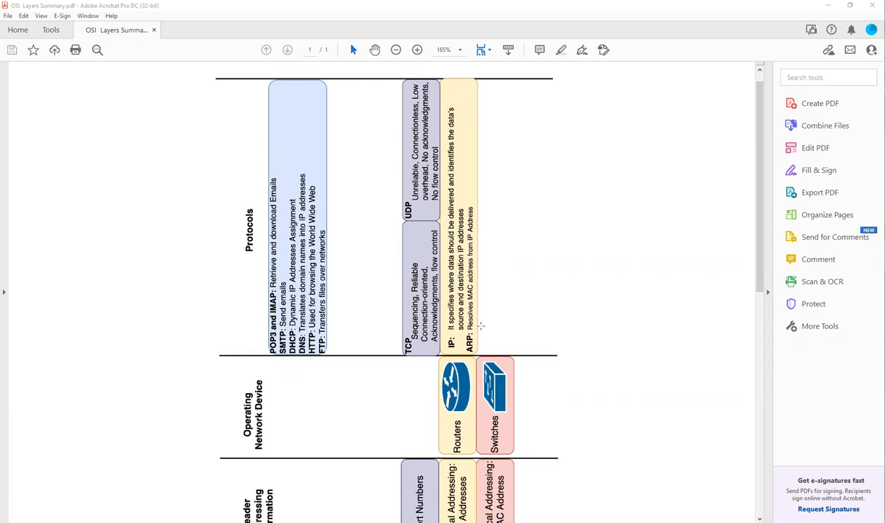
pyautogui.moveTo(496, 295)
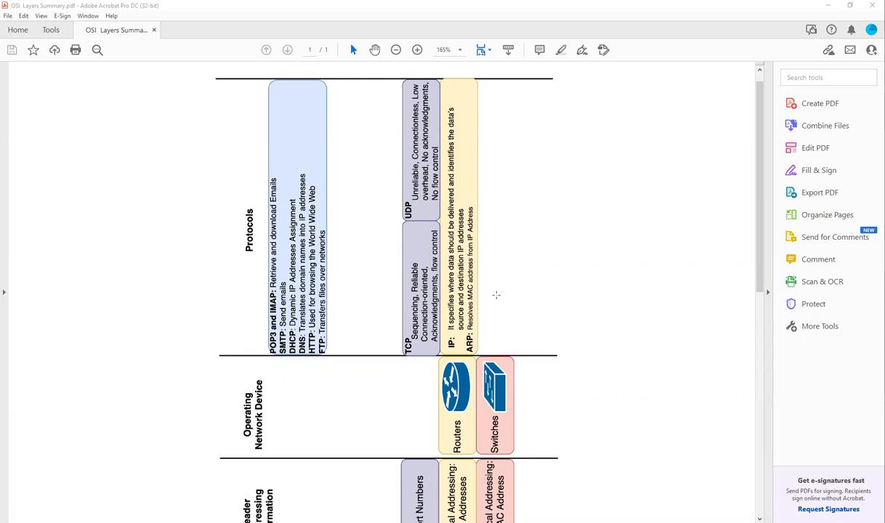
pyautogui.scroll(-3)
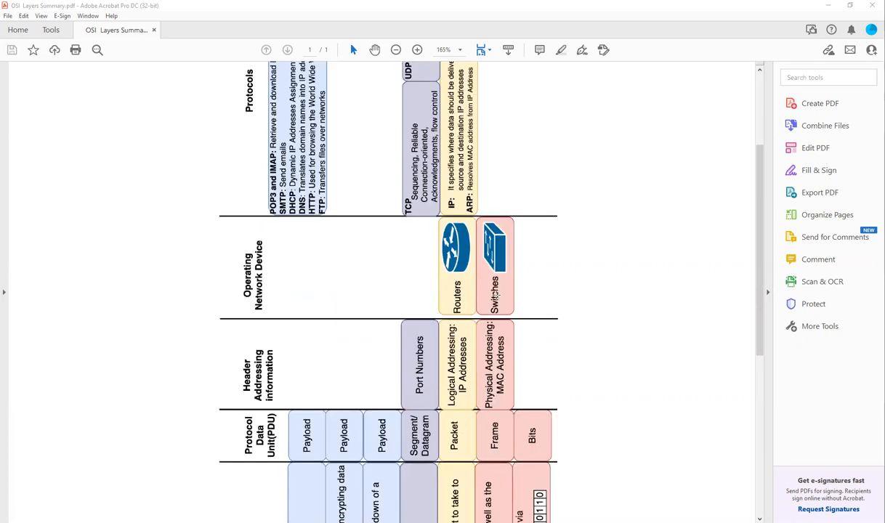
pyautogui.scroll(-3)
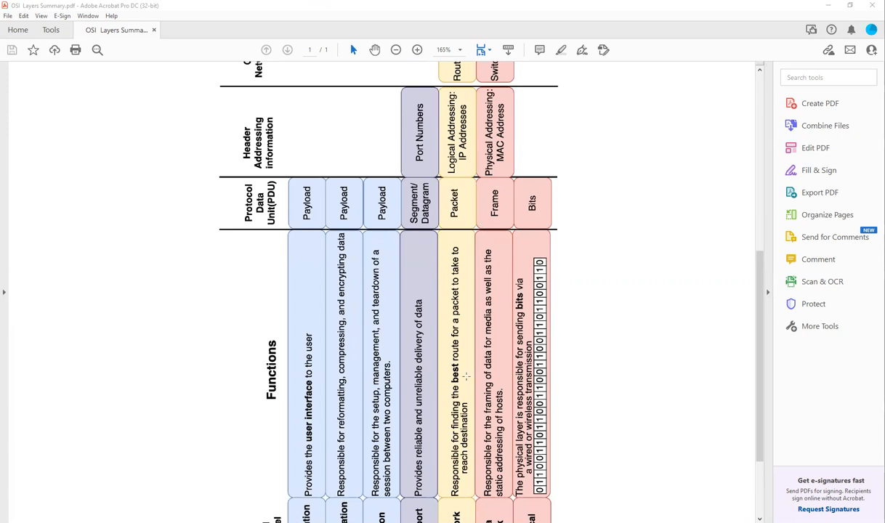
pyautogui.scroll(-3)
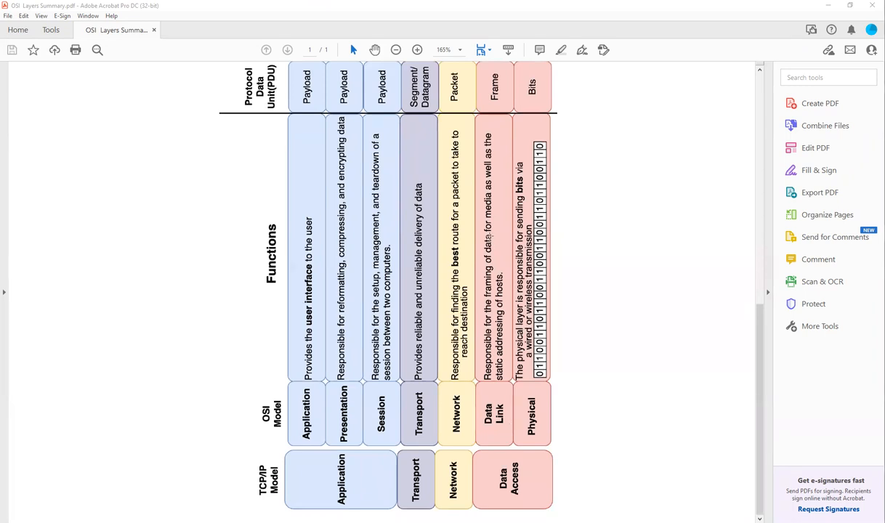
pyautogui.moveTo(506, 171)
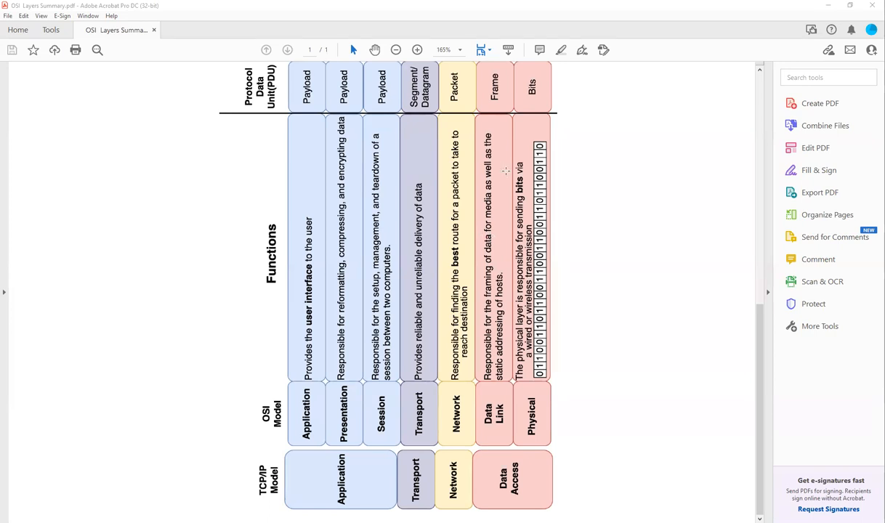
pyautogui.moveTo(501, 264)
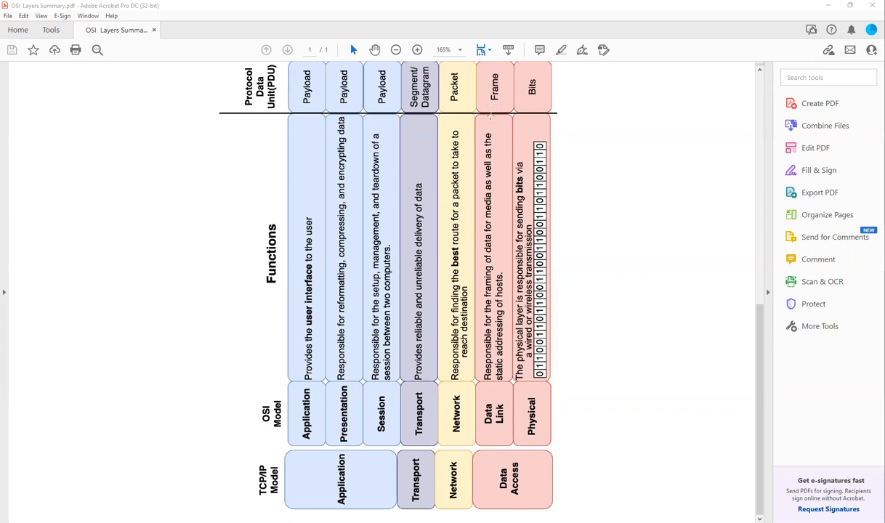
pyautogui.scroll(-3)
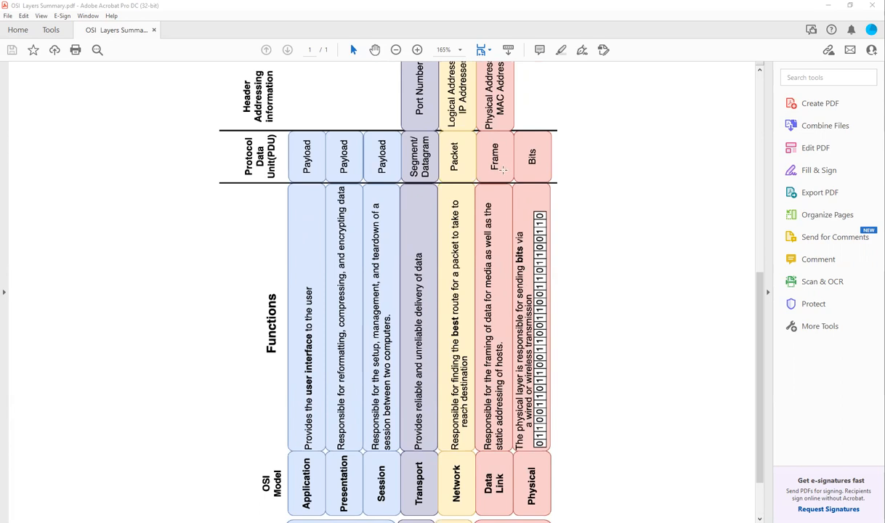
pyautogui.click(494, 156)
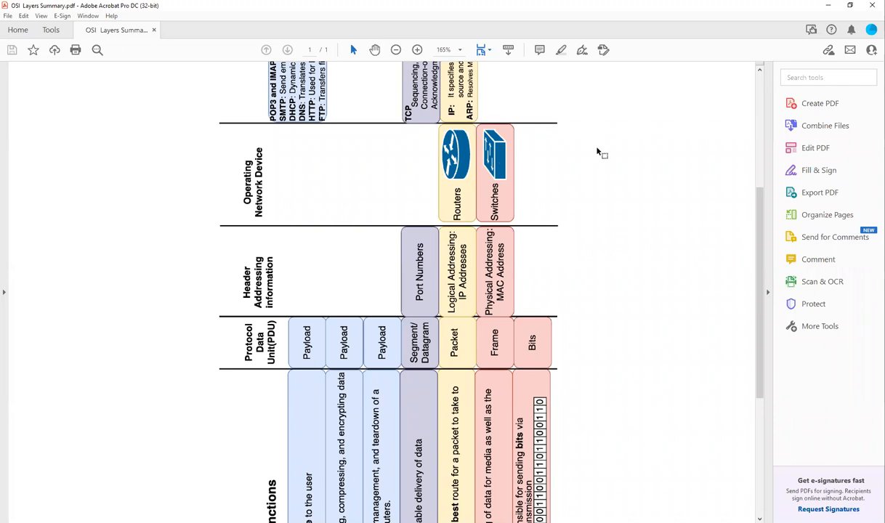
pyautogui.scroll(-3)
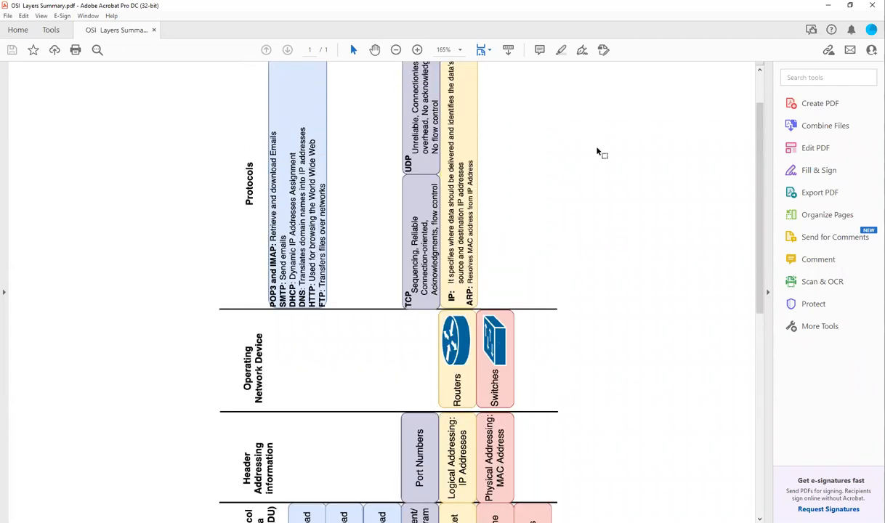
# Scroll down to Functions, back up to Protocols, then down to Header Addressing and PDU.
pyautogui.scroll(-3)
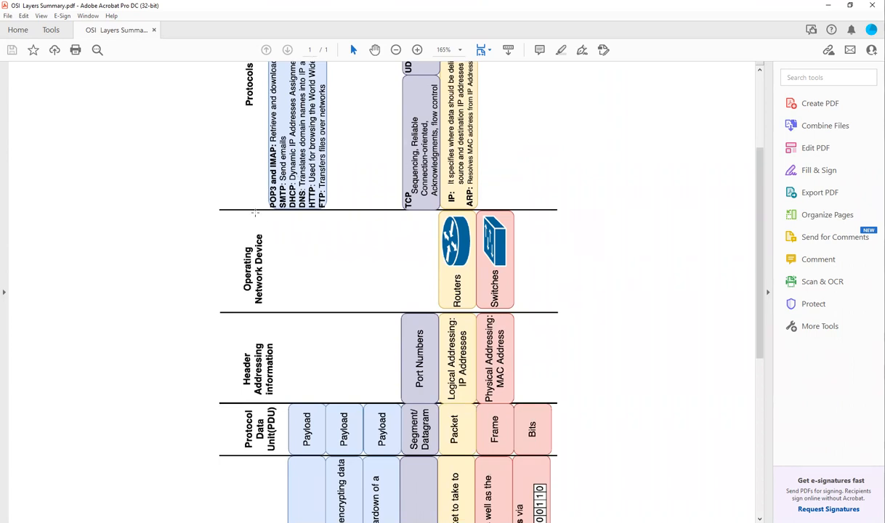
pyautogui.scroll(-3)
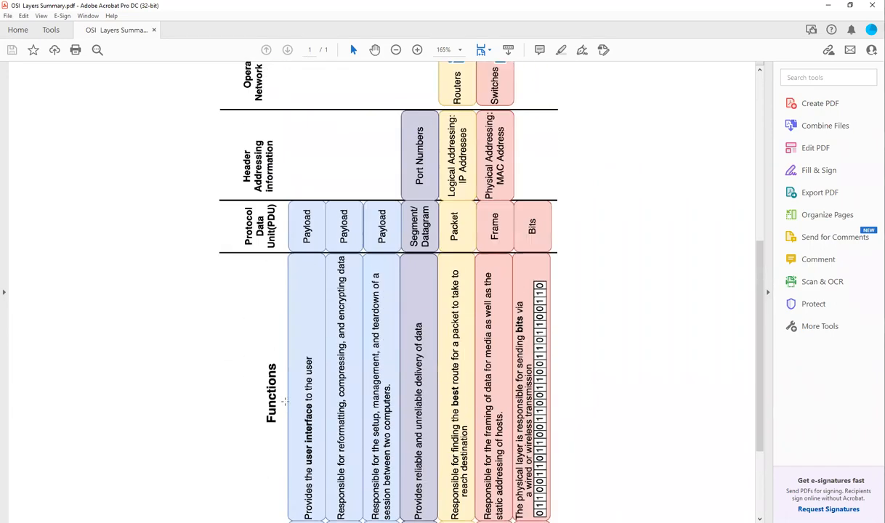
pyautogui.scroll(3)
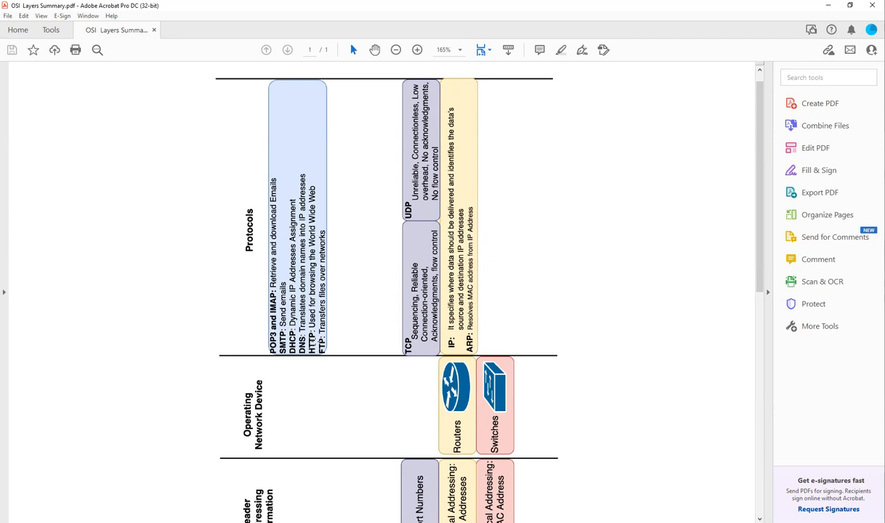
pyautogui.moveTo(327, 352)
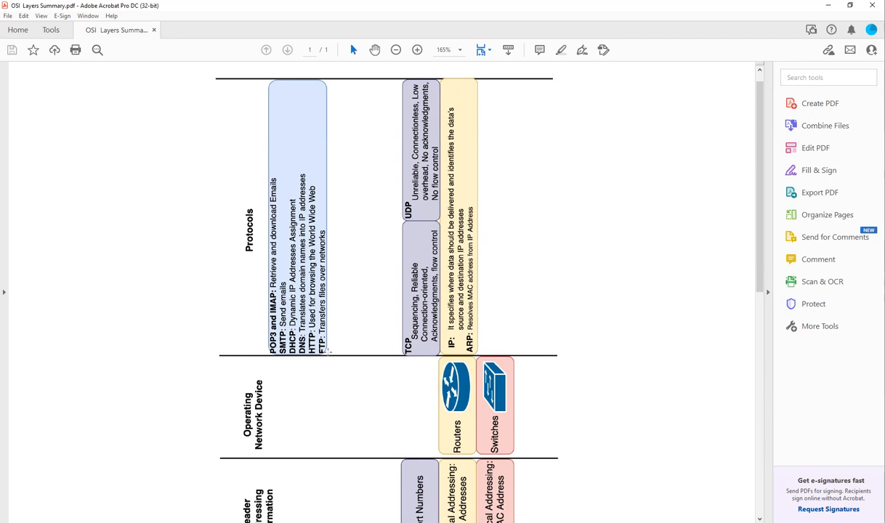
pyautogui.moveTo(345, 301)
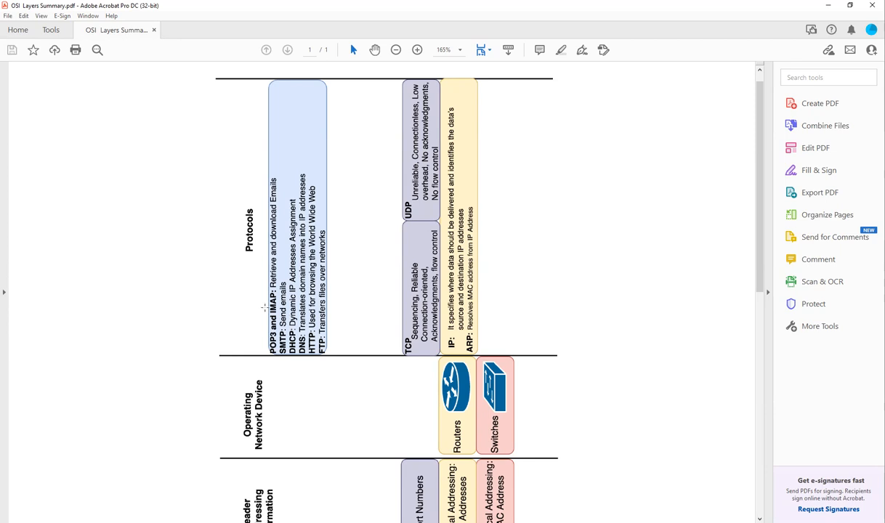
pyautogui.scroll(-3)
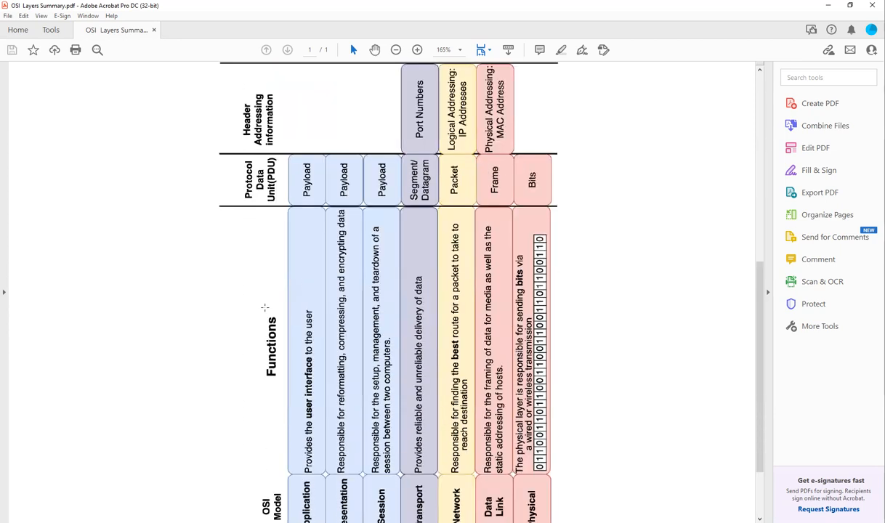
pyautogui.scroll(-3)
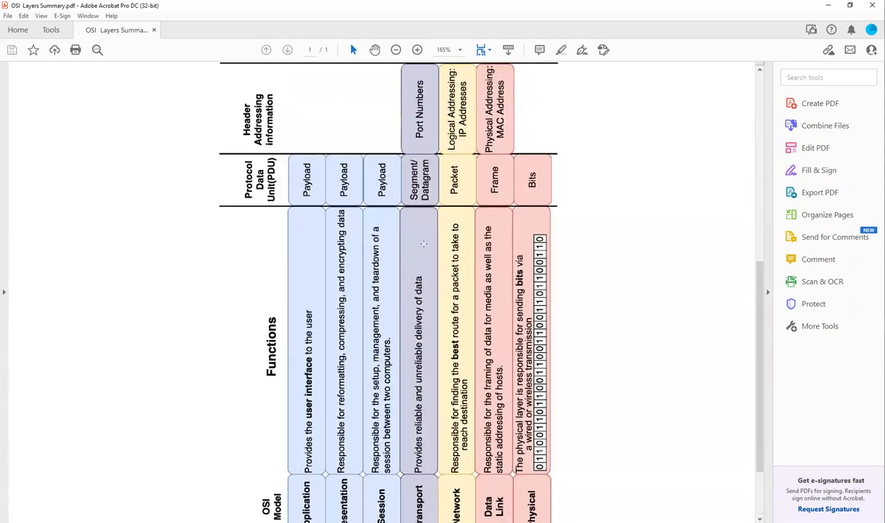
# Scroll down to show the PDU, Functions, OSI Model and TCP/IP Model rows together.
pyautogui.scroll(-3)
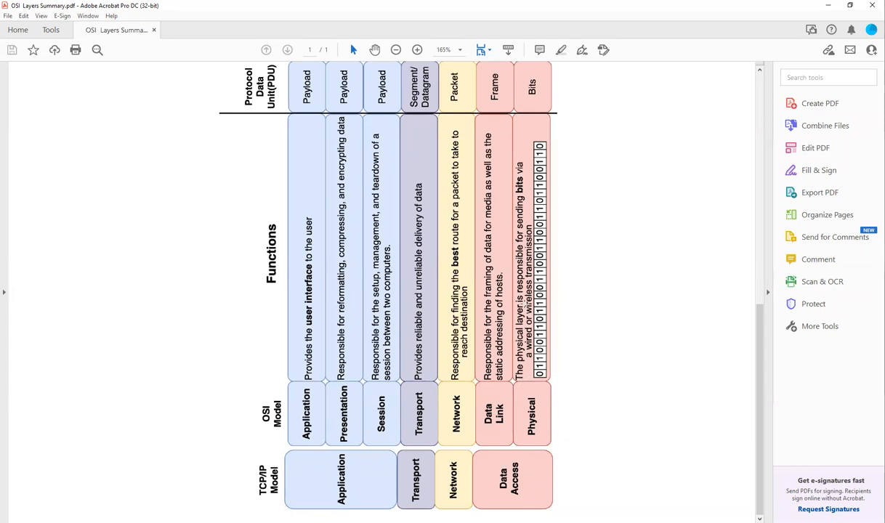
pyautogui.moveTo(525, 305)
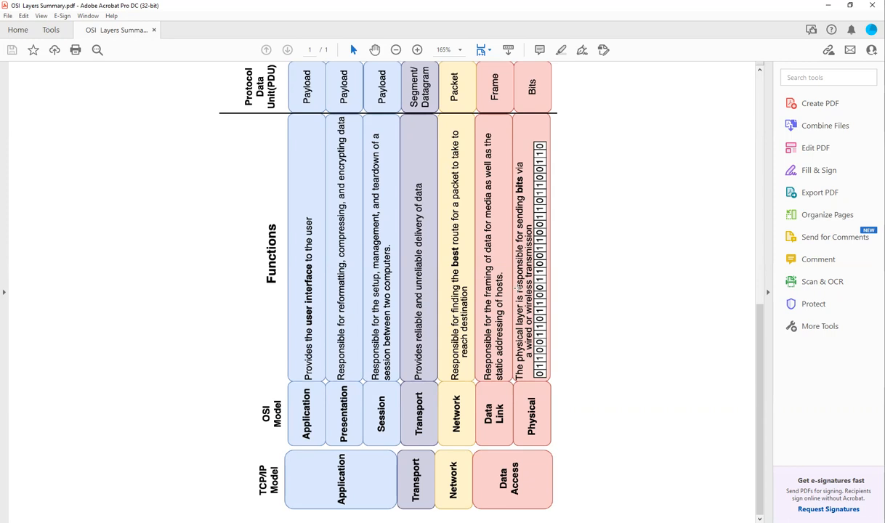
pyautogui.moveTo(553, 348)
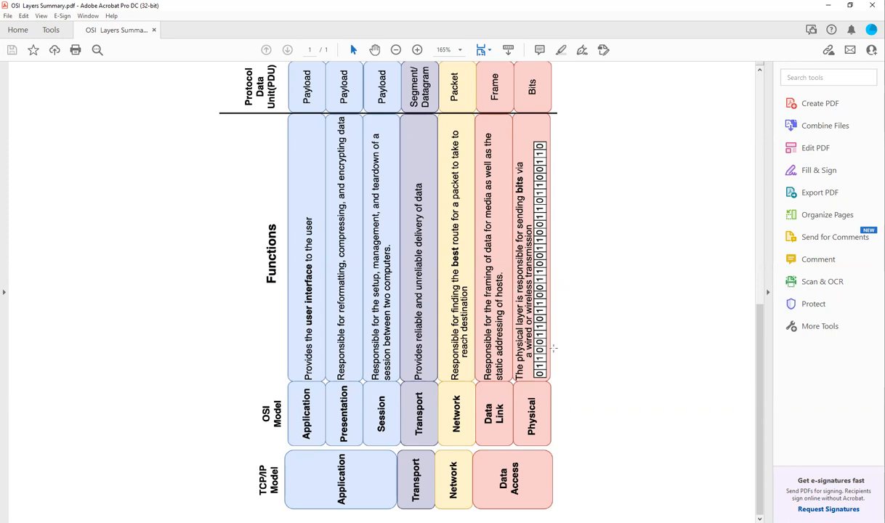
pyautogui.moveTo(548, 349)
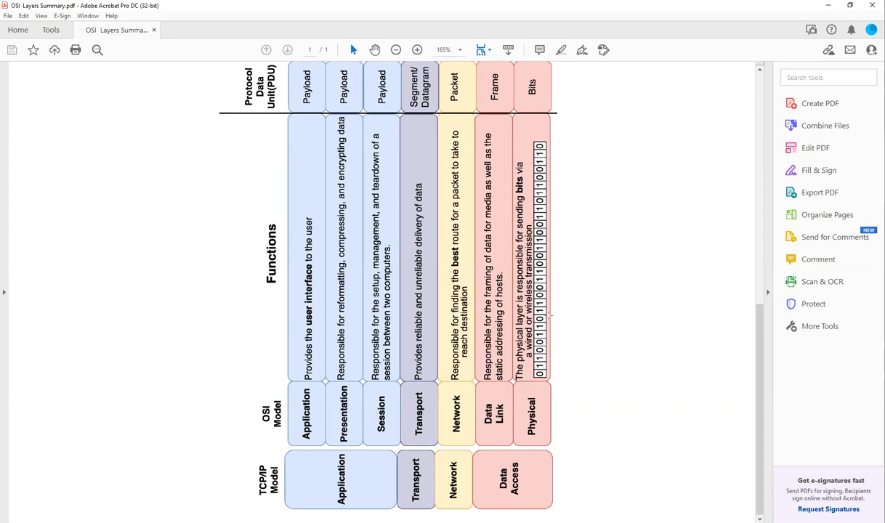
pyautogui.scroll(-3)
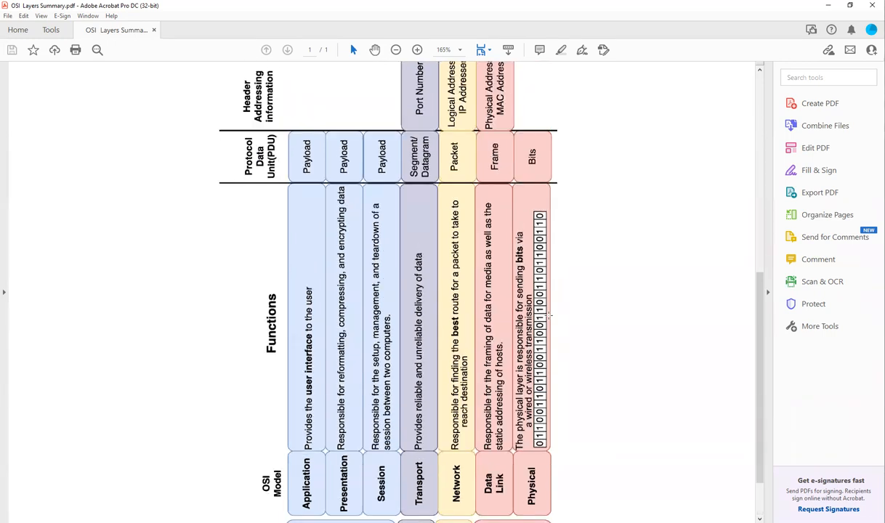
pyautogui.scroll(-3)
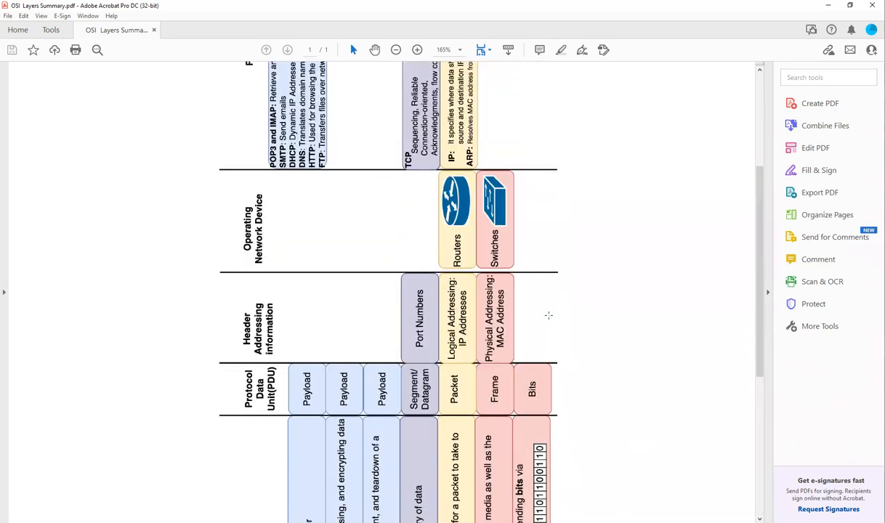
pyautogui.scroll(-3)
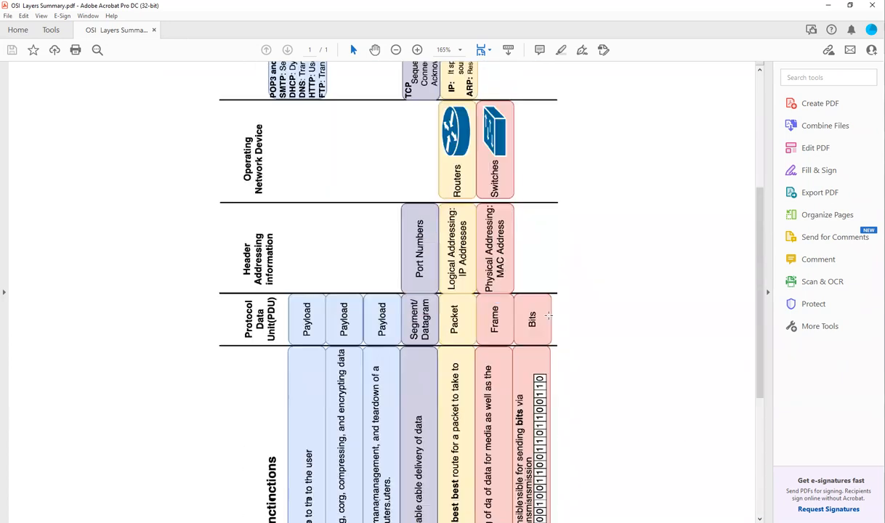
pyautogui.scroll(-3)
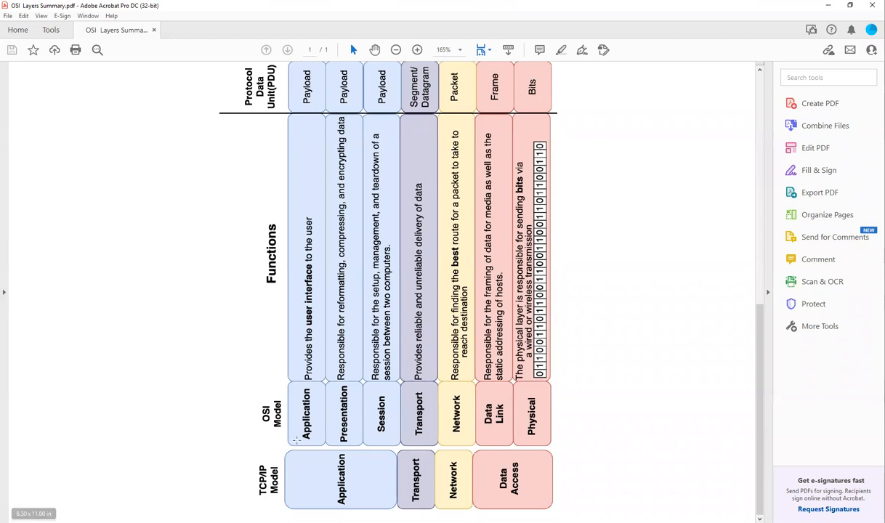
pyautogui.moveTo(355, 441)
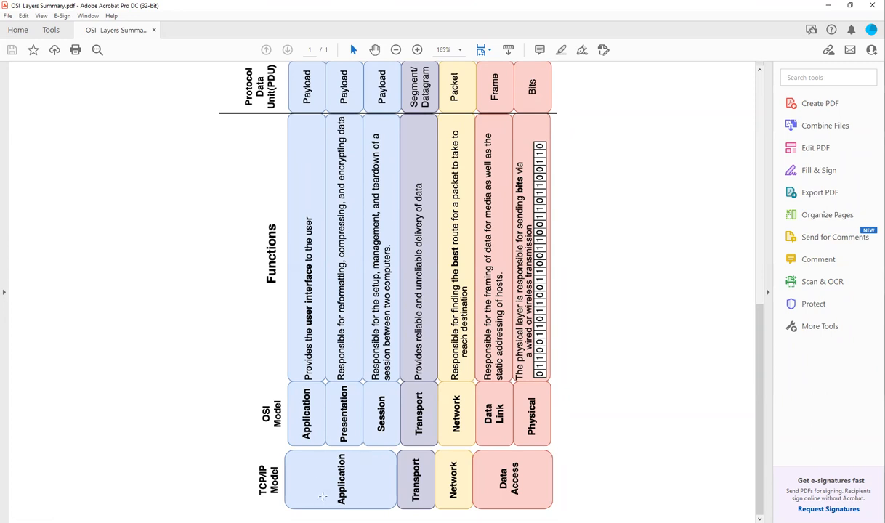
pyautogui.moveTo(345, 445)
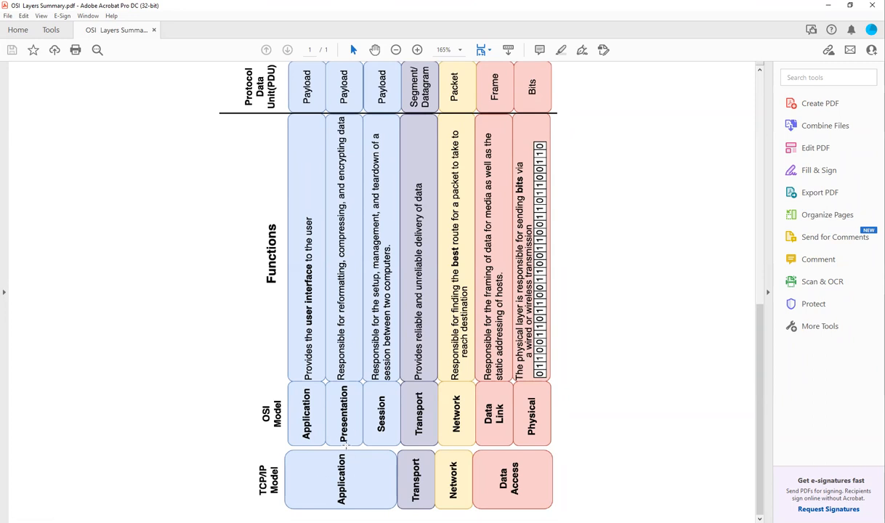
pyautogui.moveTo(369, 453)
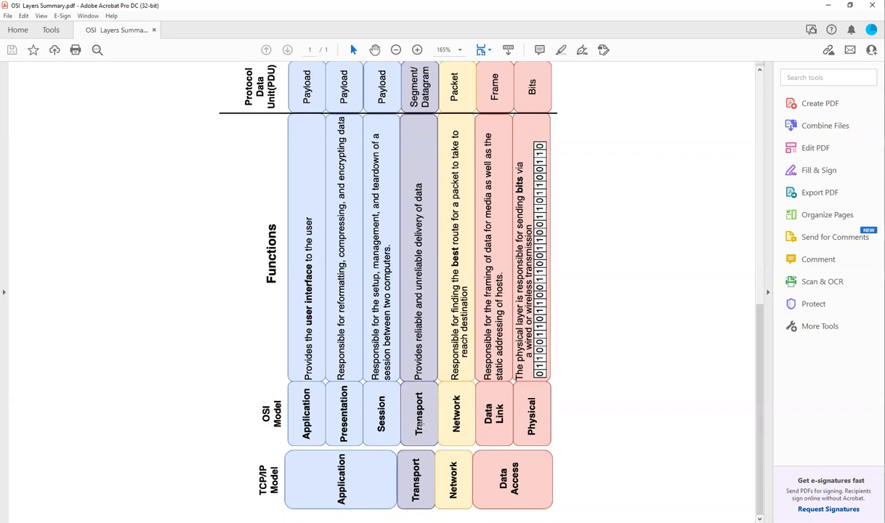
pyautogui.moveTo(416, 422)
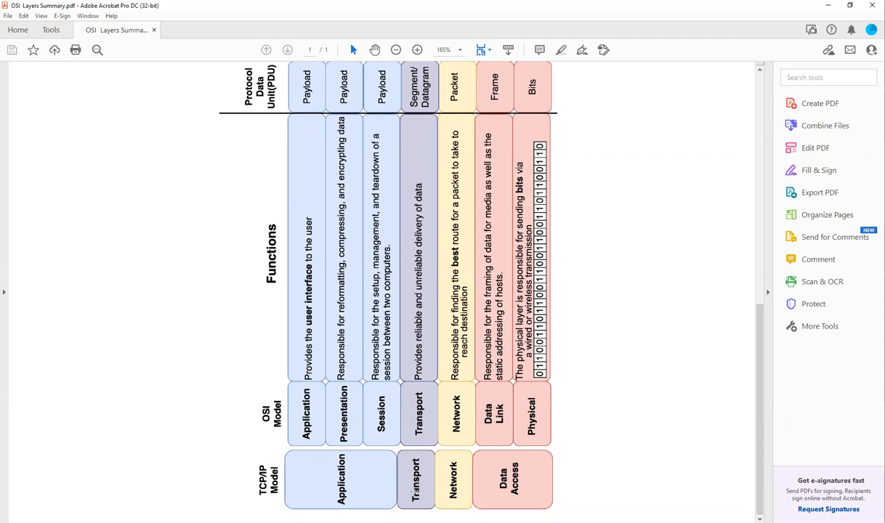
pyautogui.moveTo(412, 490)
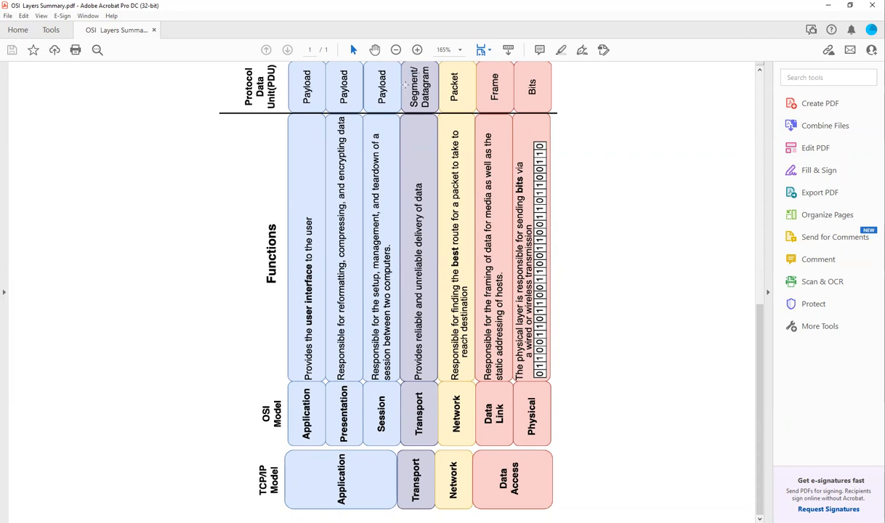
pyautogui.click(417, 87)
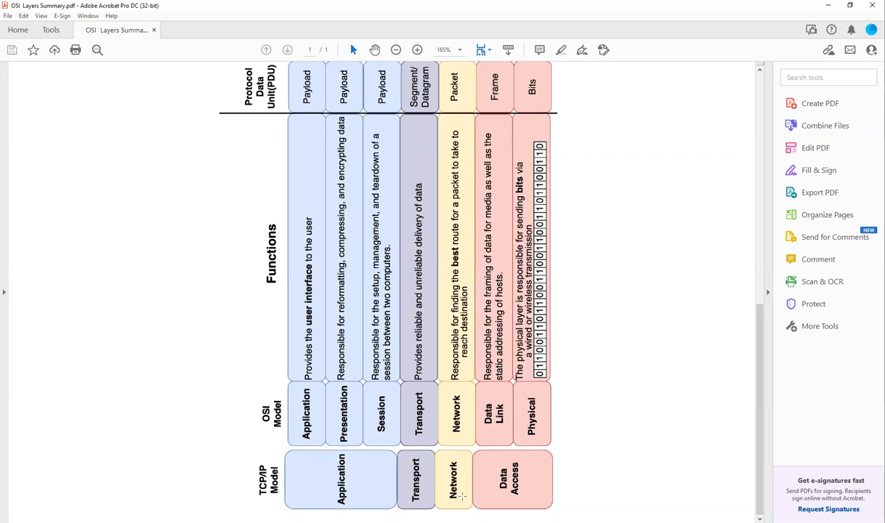
pyautogui.moveTo(449, 349)
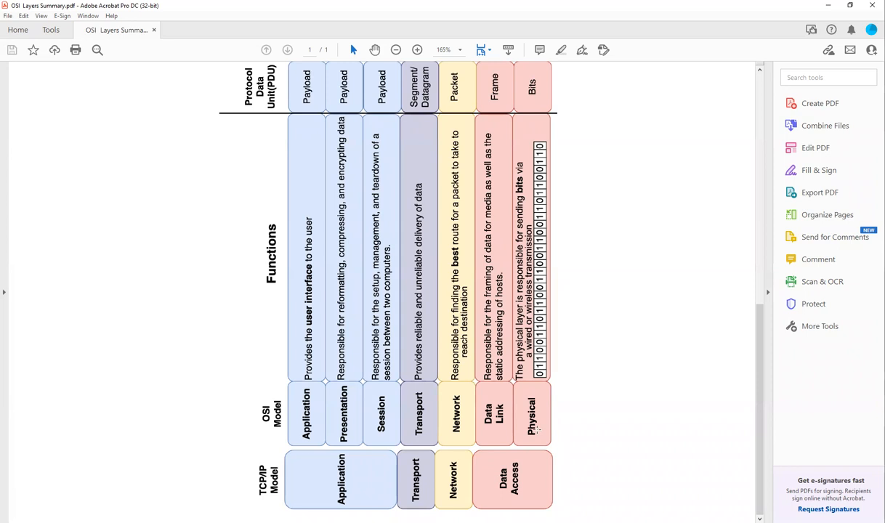
pyautogui.moveTo(562, 449)
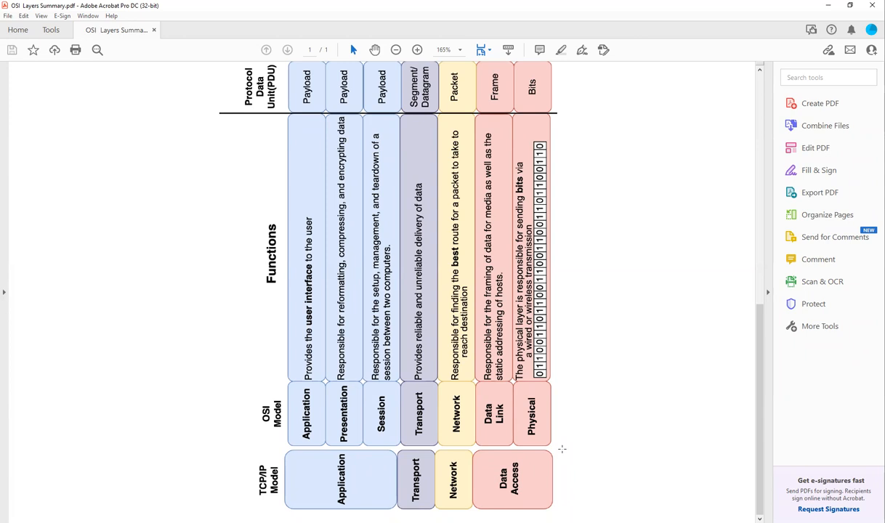
pyautogui.moveTo(599, 428)
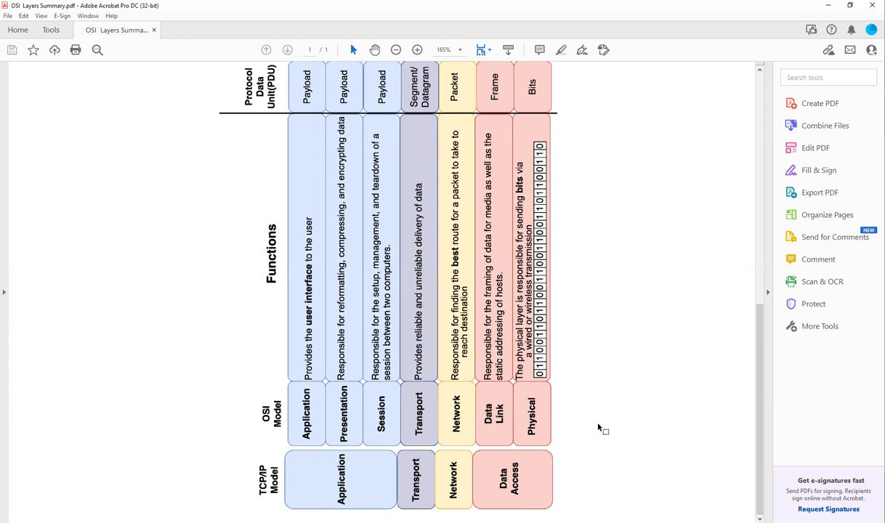
pyautogui.moveTo(581, 363)
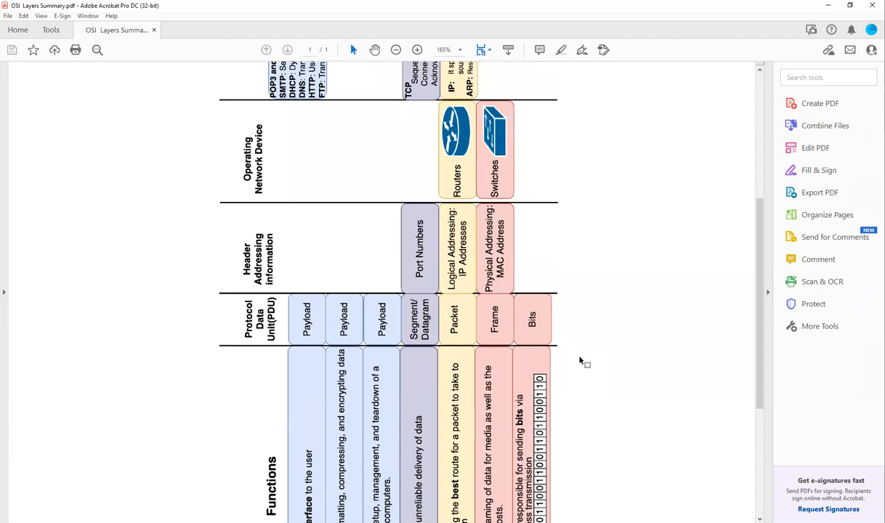
pyautogui.moveTo(596, 292)
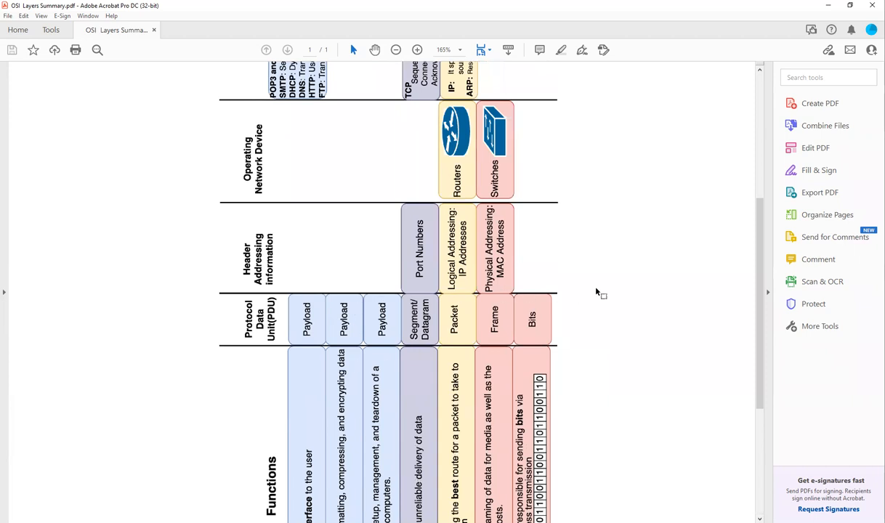
pyautogui.moveTo(571, 280)
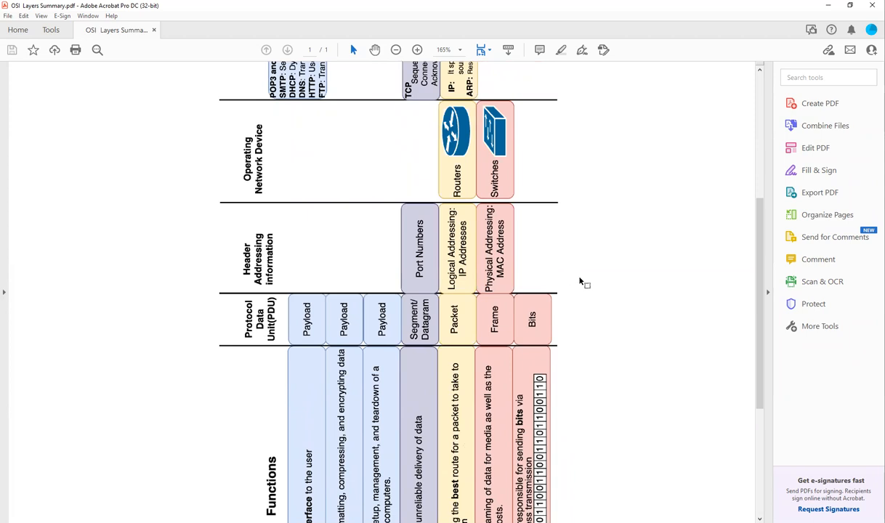
pyautogui.moveTo(570, 278)
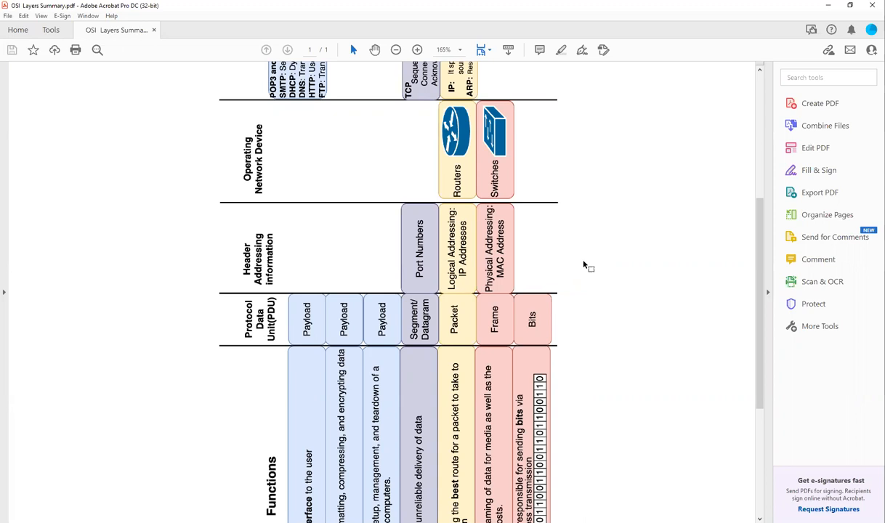
pyautogui.moveTo(592, 186)
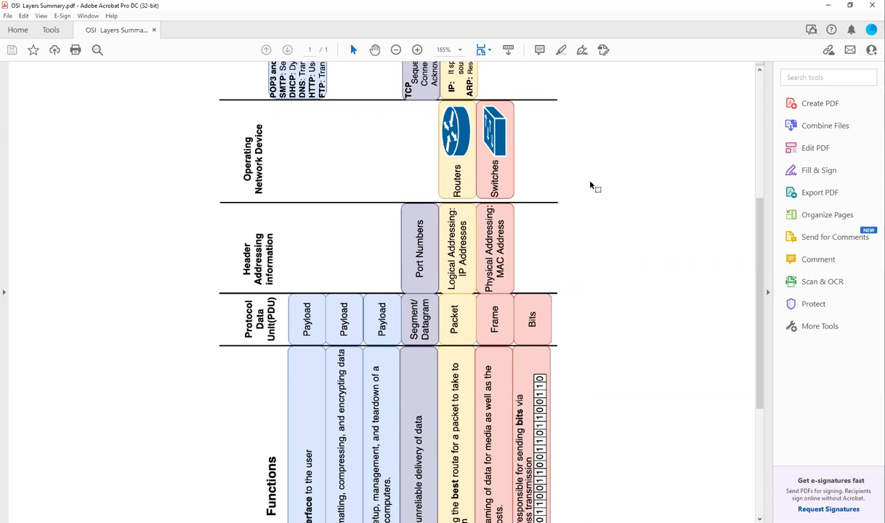
pyautogui.moveTo(534, 204)
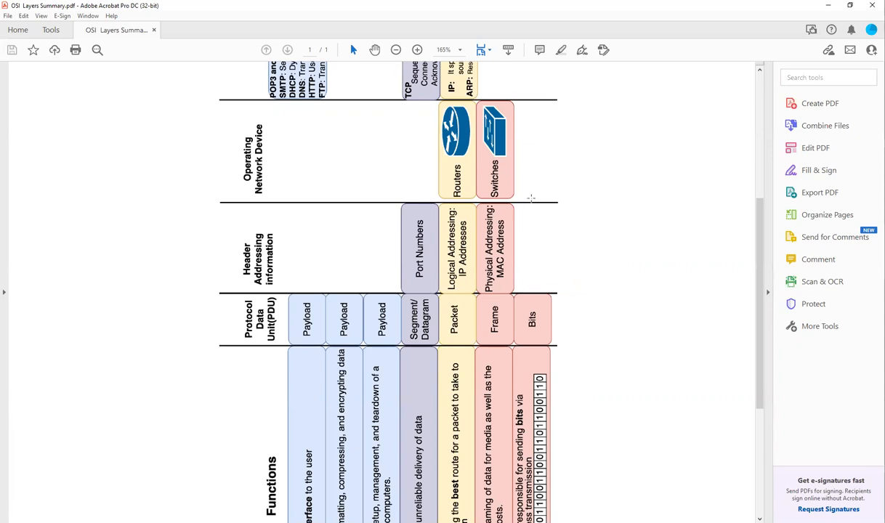
pyautogui.moveTo(498, 108)
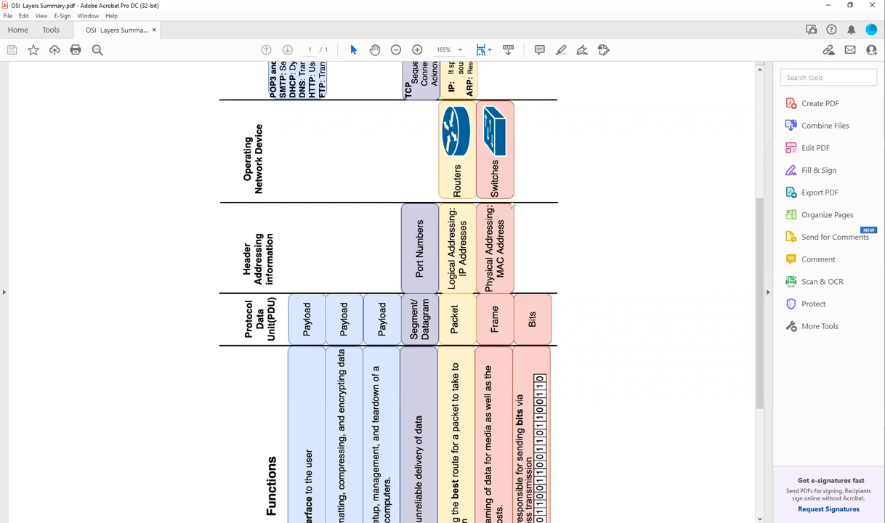
pyautogui.moveTo(546, 65)
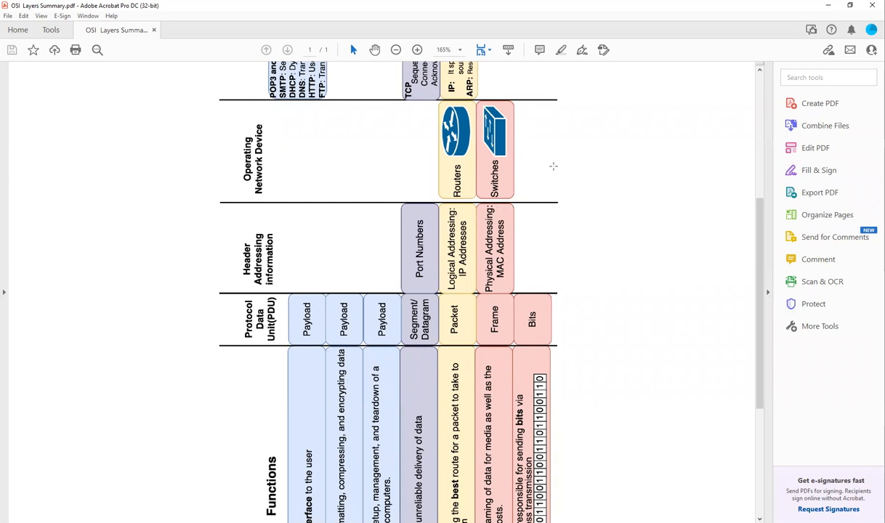
pyautogui.moveTo(556, 143)
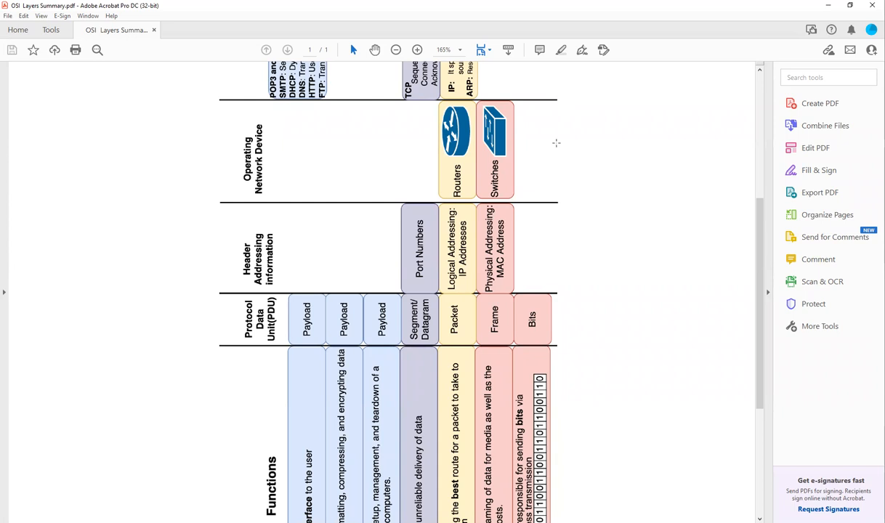
pyautogui.moveTo(499, 172)
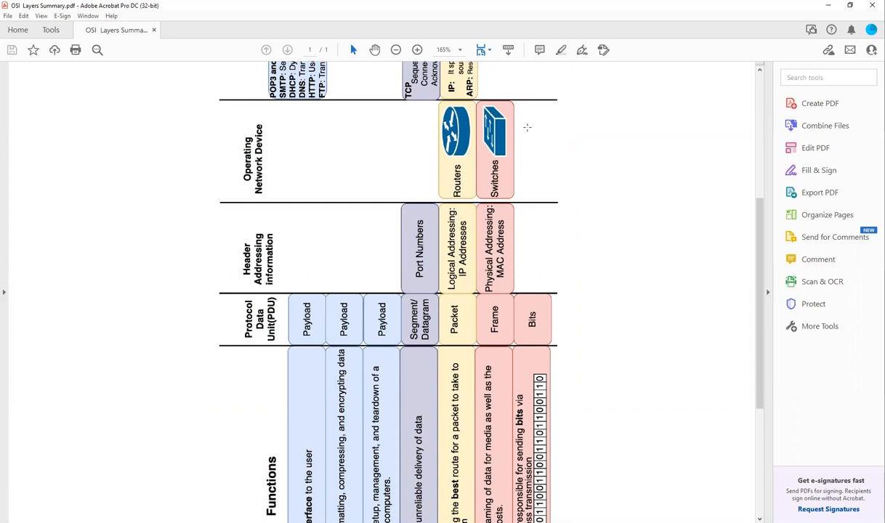
pyautogui.moveTo(516, 250)
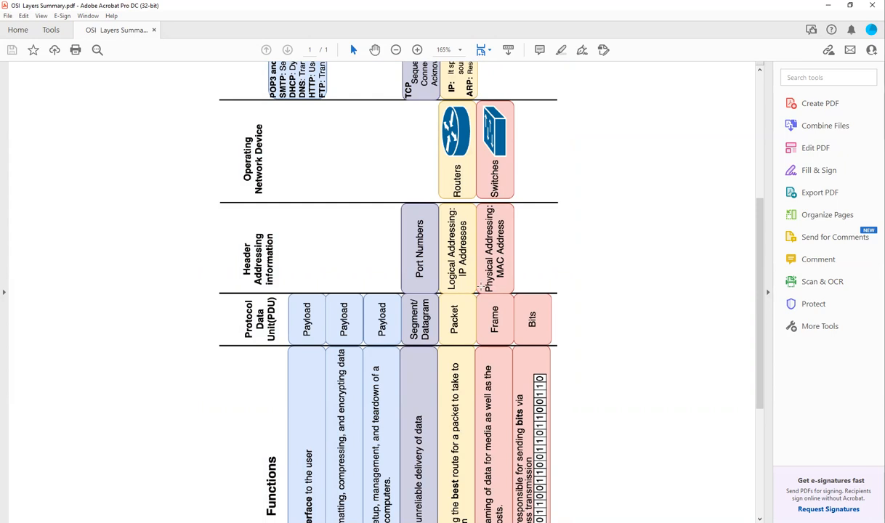
pyautogui.moveTo(500, 278)
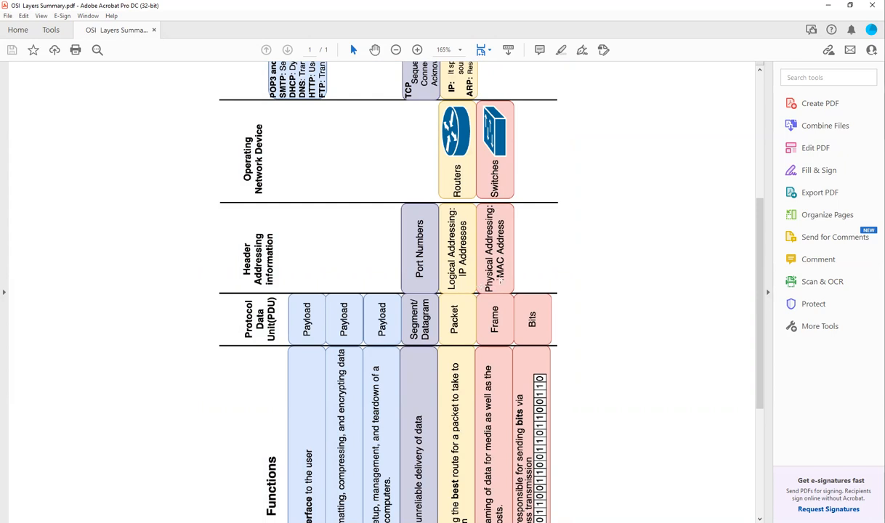
pyautogui.moveTo(399, 121)
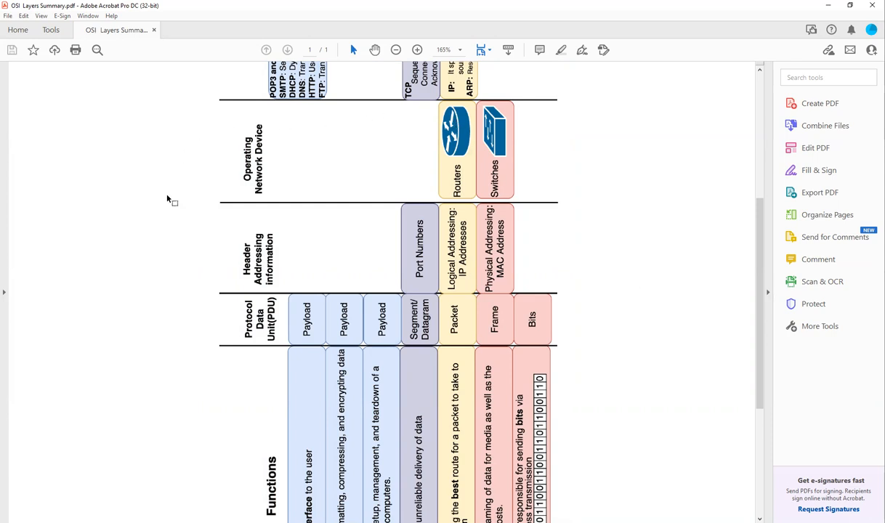
pyautogui.moveTo(463, 127)
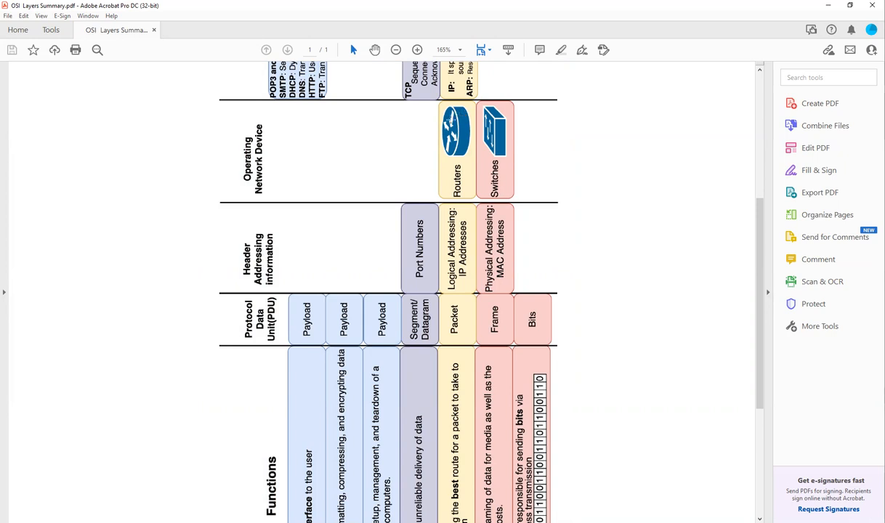
pyautogui.moveTo(455, 290)
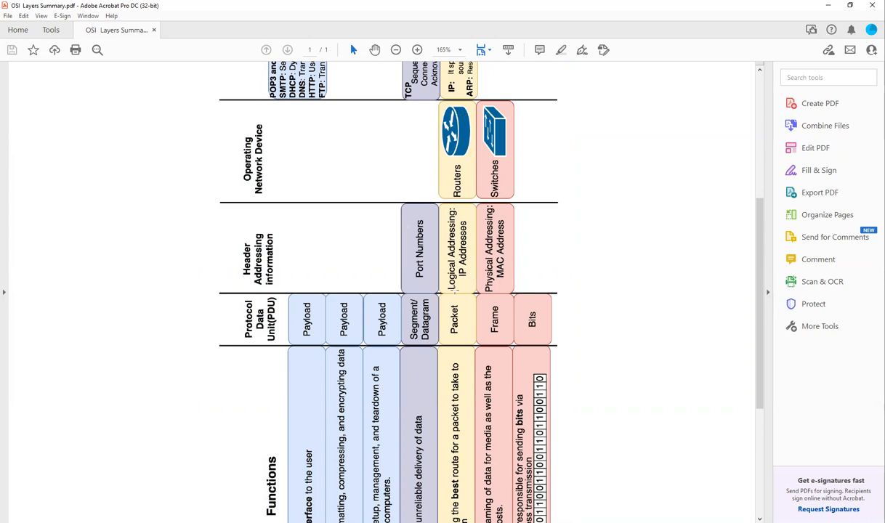
pyautogui.moveTo(179, 252)
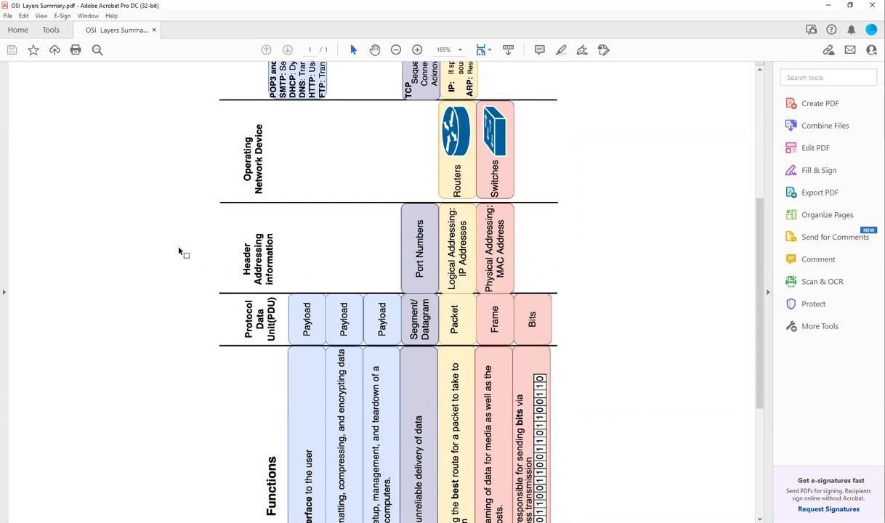
# Scroll down to the PDU, Functions and OSI Model rows, Application through Physical.
pyautogui.scroll(-3)
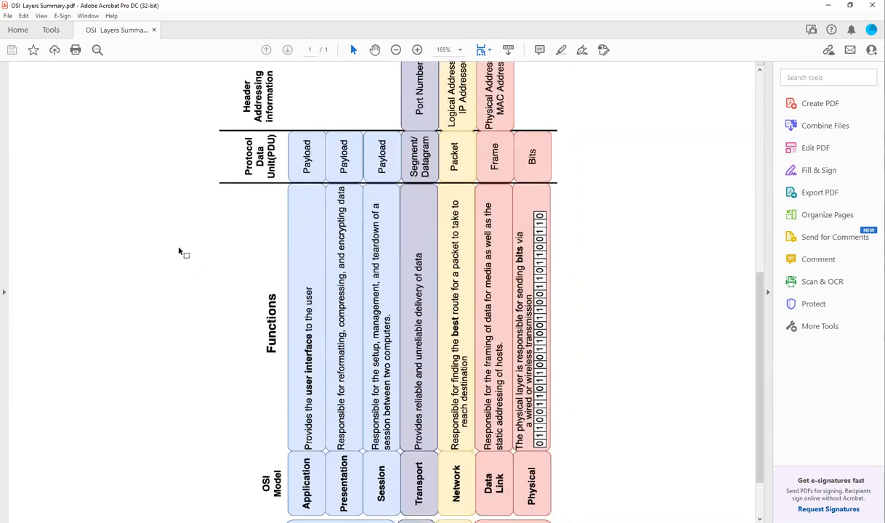
pyautogui.moveTo(404, 246)
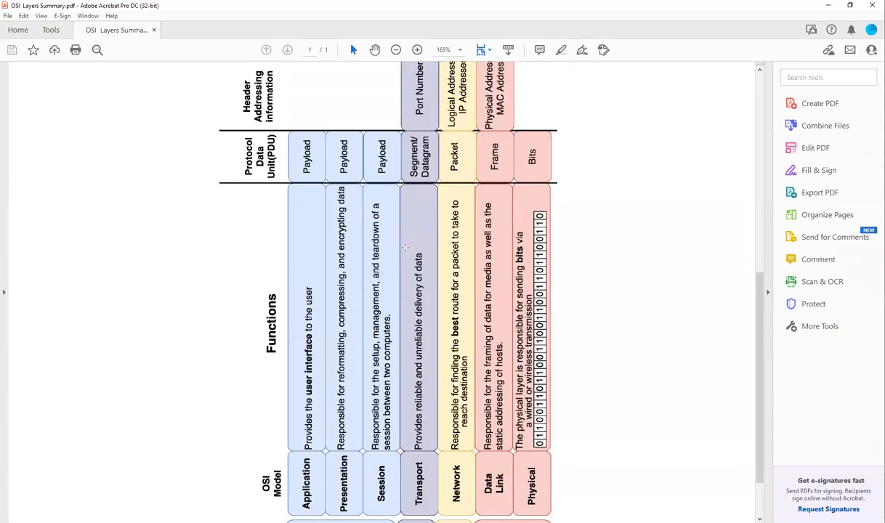
# Scroll to show the full Header Addressing row with Routers and Switches above PDU.
pyautogui.scroll(-3)
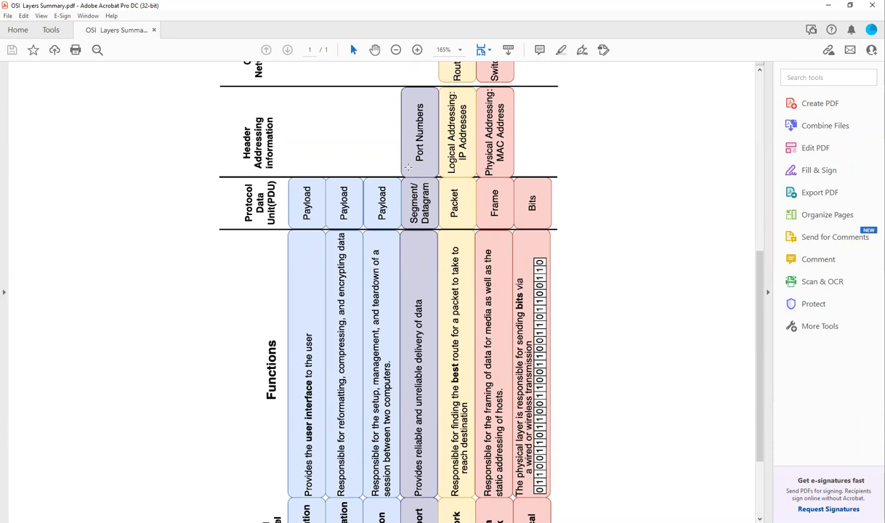
pyautogui.moveTo(426, 167)
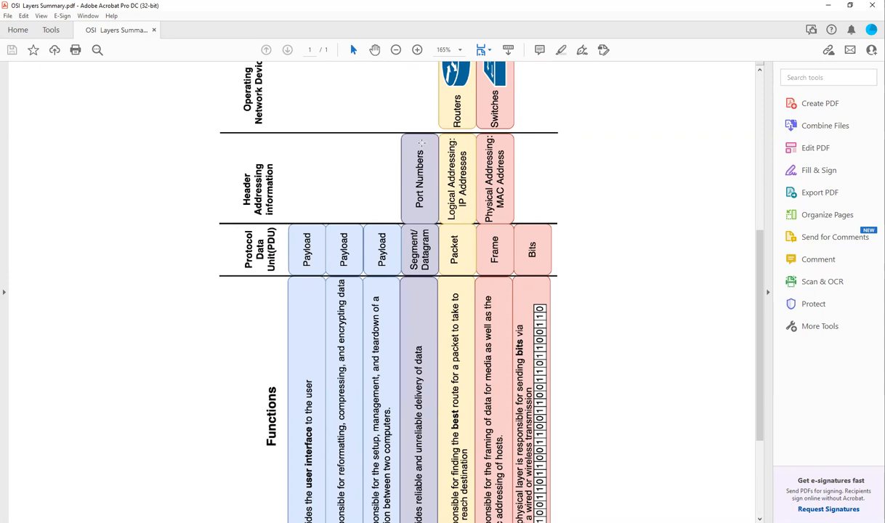
pyautogui.moveTo(417, 216)
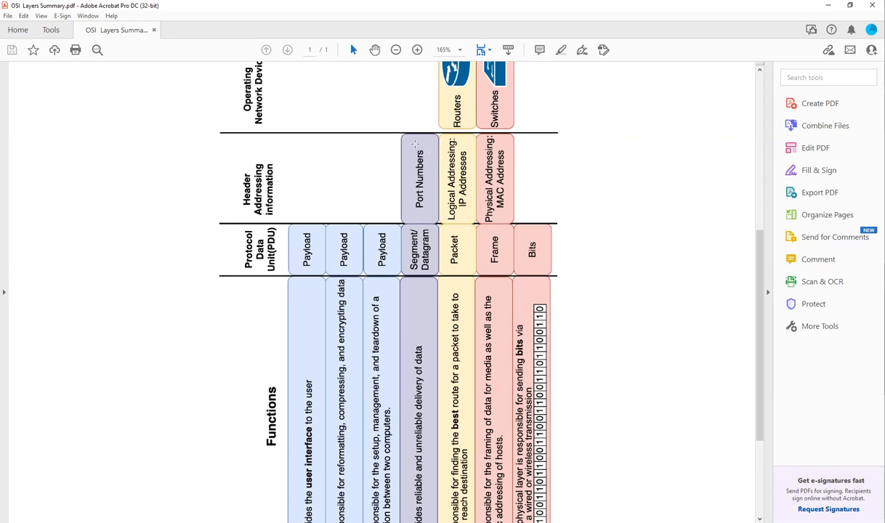
pyautogui.moveTo(430, 146)
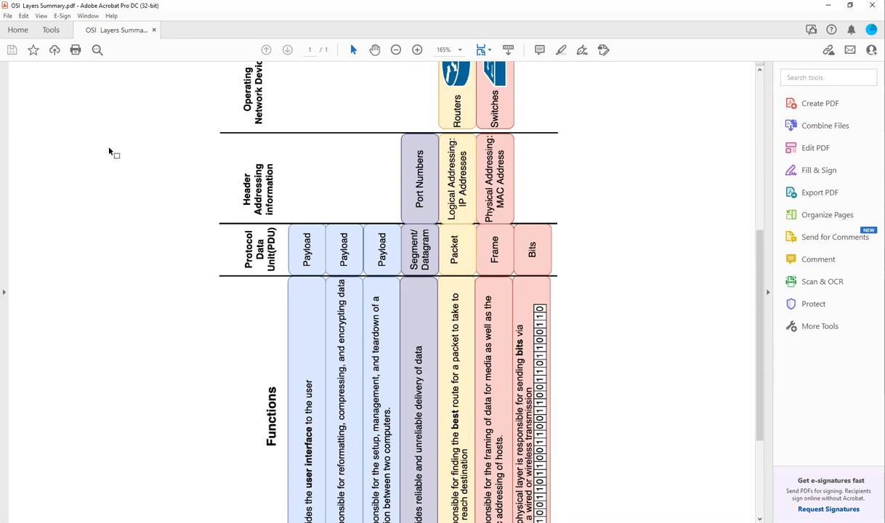
pyautogui.moveTo(131, 164)
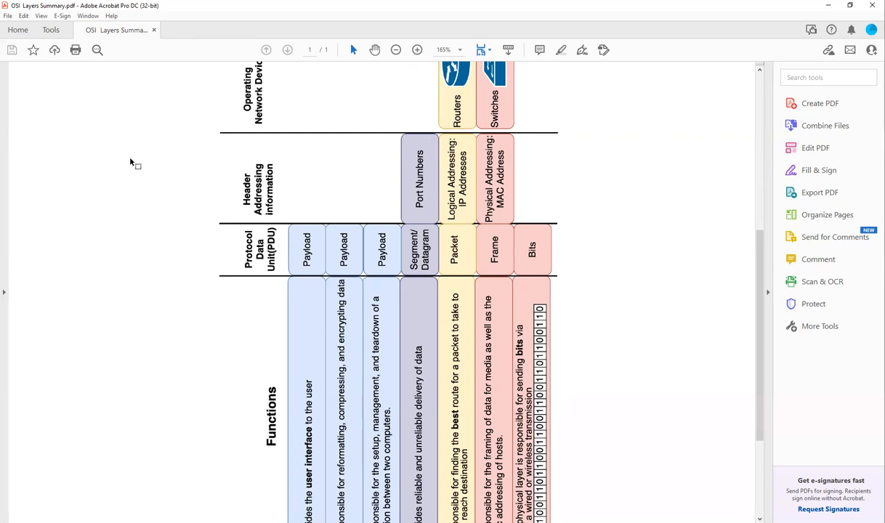
pyautogui.moveTo(120, 157)
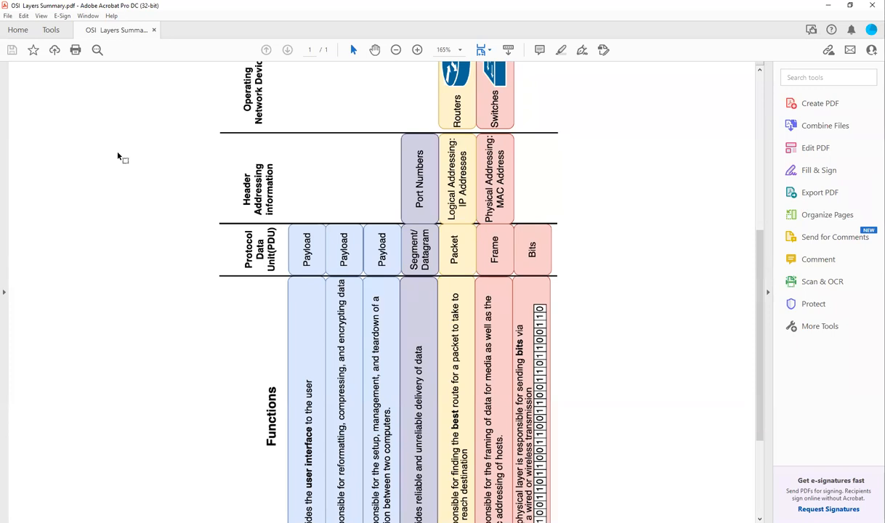
pyautogui.moveTo(152, 161)
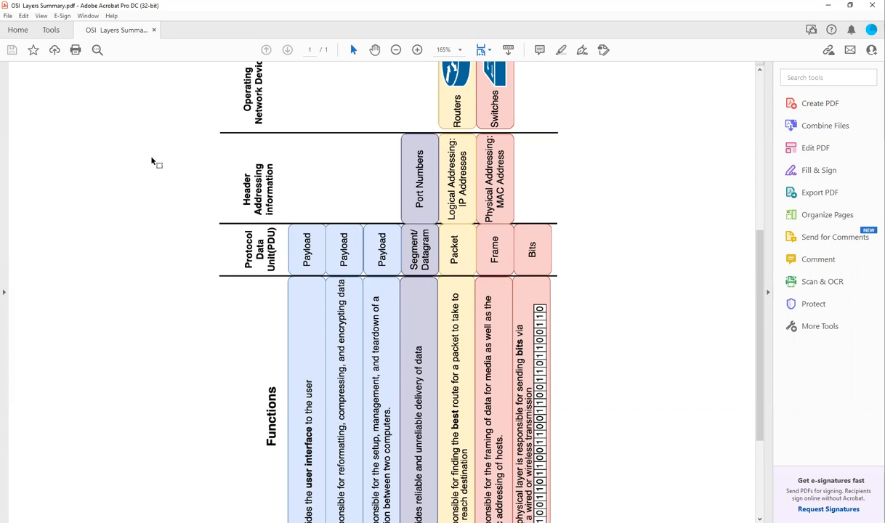
pyautogui.moveTo(420, 197)
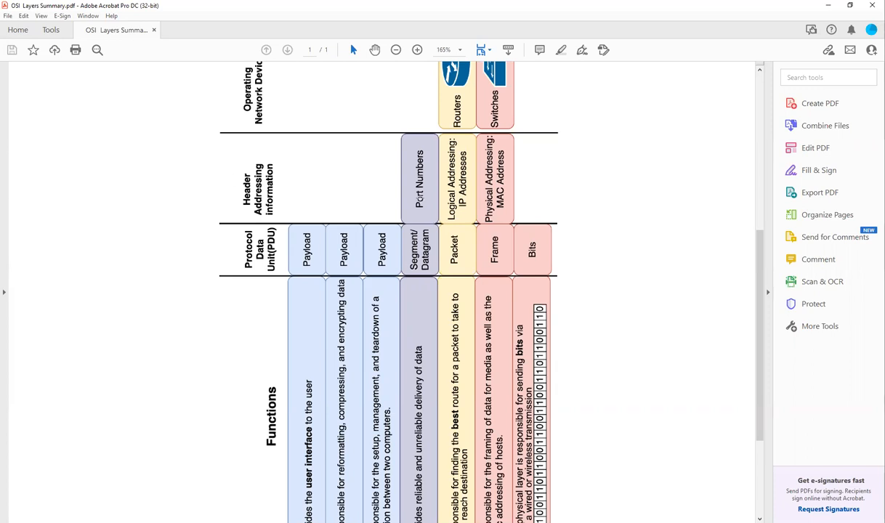